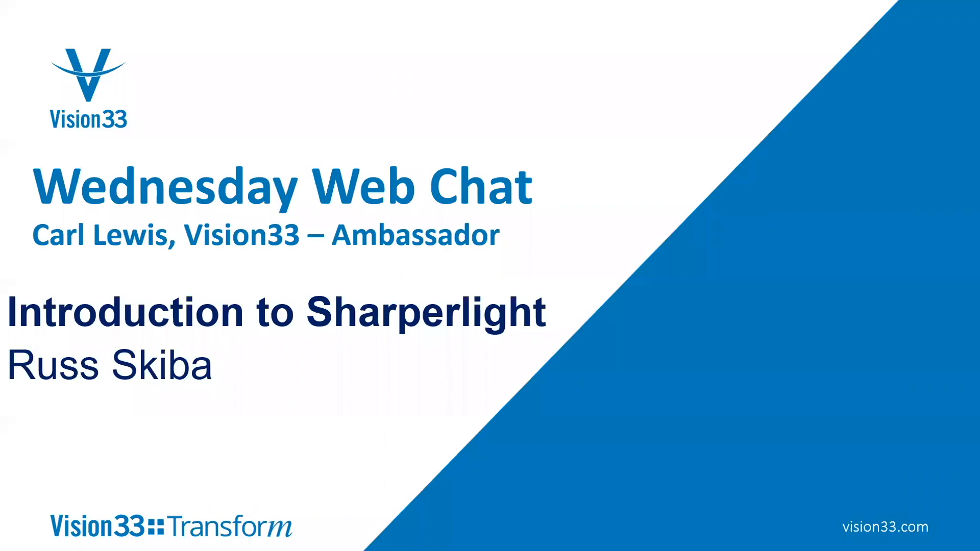
# Select an empty cell and start a new Sharperlight table formula from its right-click options.
pyautogui.press('Right')
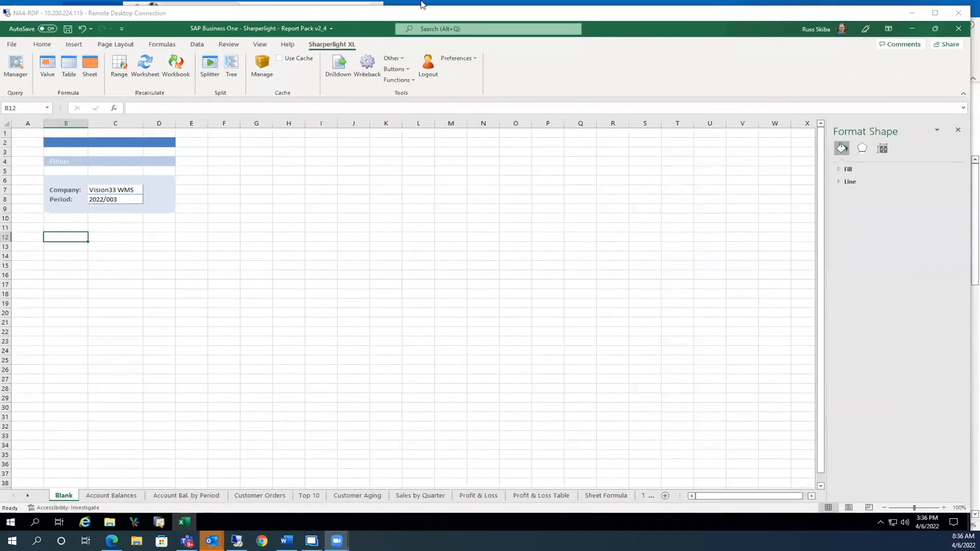
pyautogui.moveTo(360, 195)
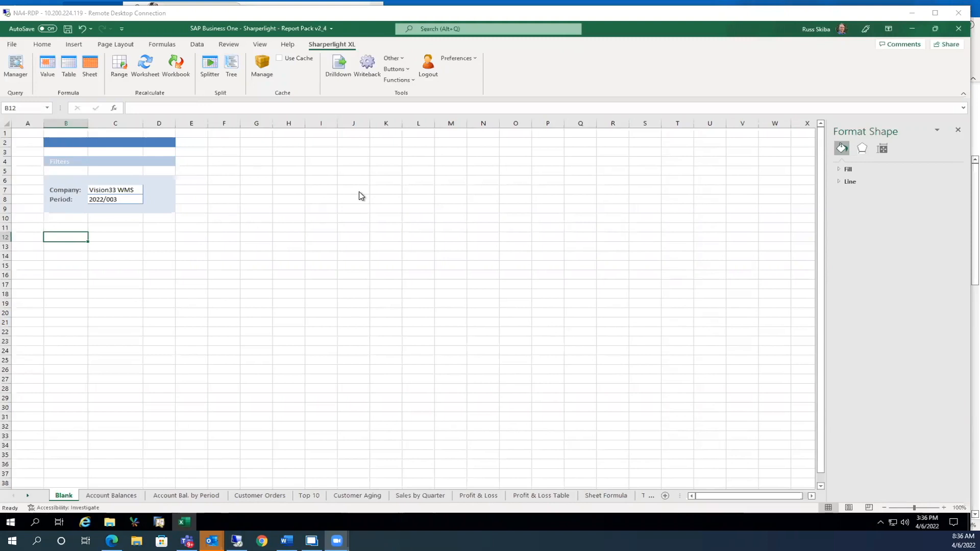
pyautogui.moveTo(688, 101)
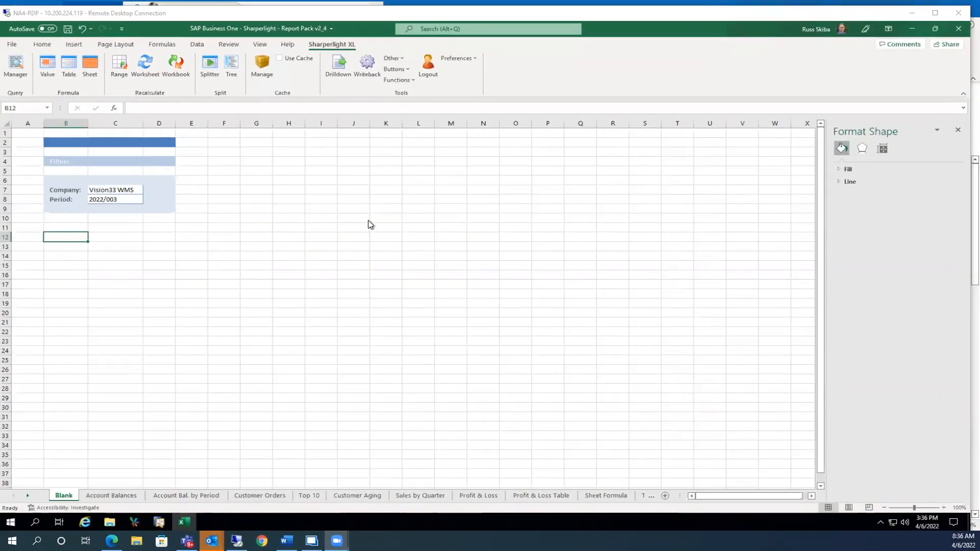
pyautogui.moveTo(266, 226)
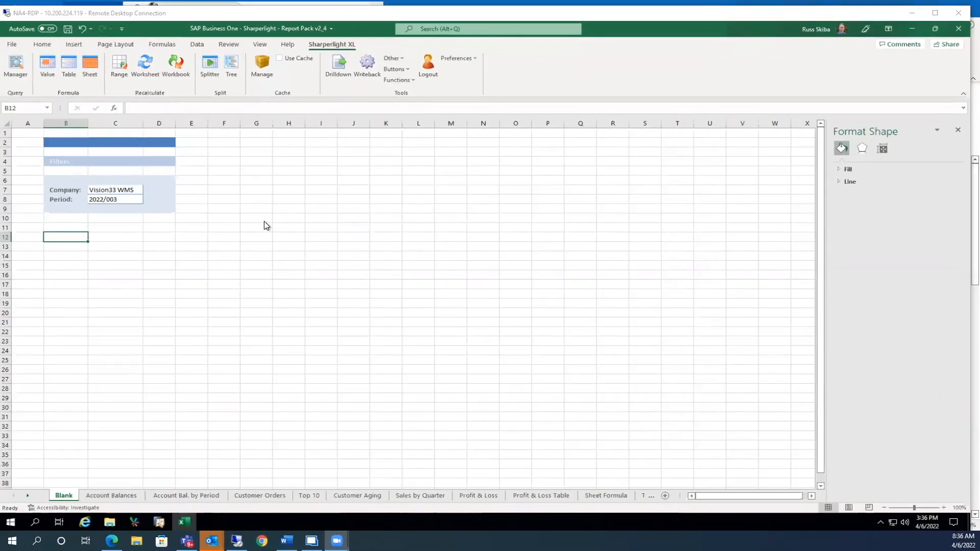
pyautogui.moveTo(228, 228)
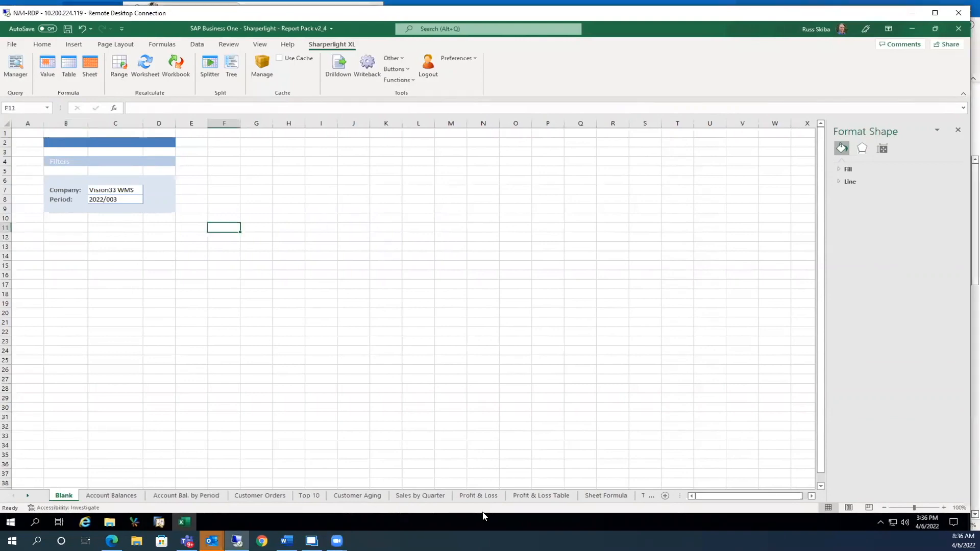
pyautogui.moveTo(584, 512)
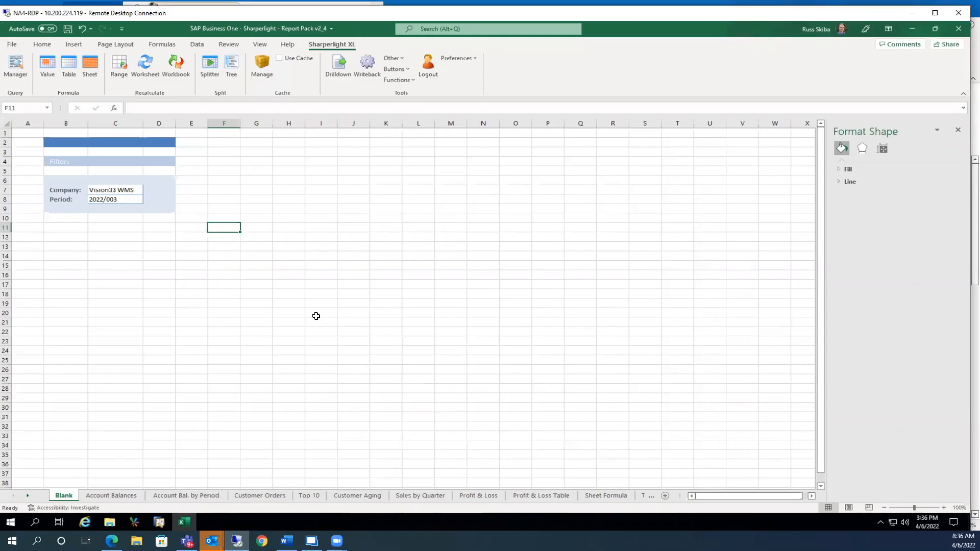
pyautogui.moveTo(479, 451)
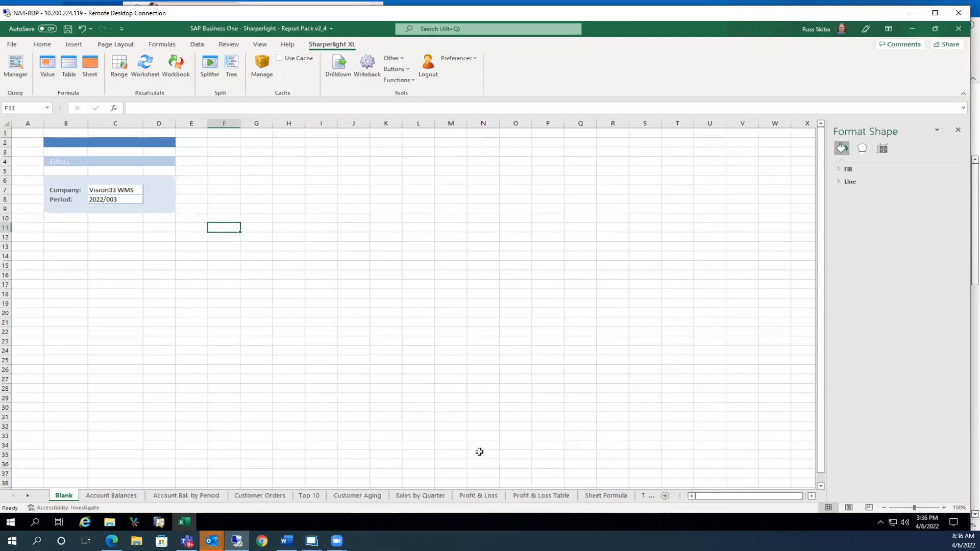
pyautogui.moveTo(226, 281)
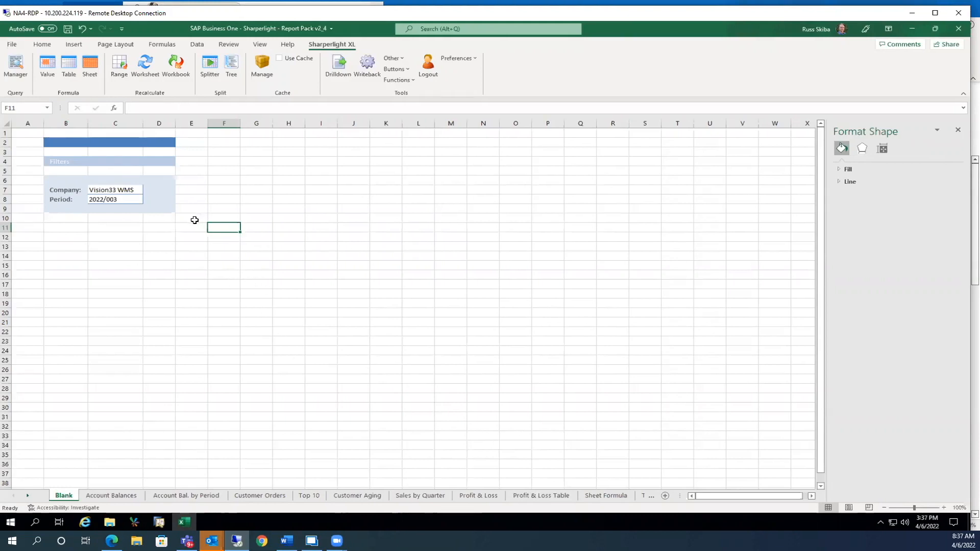
pyautogui.click(191, 218)
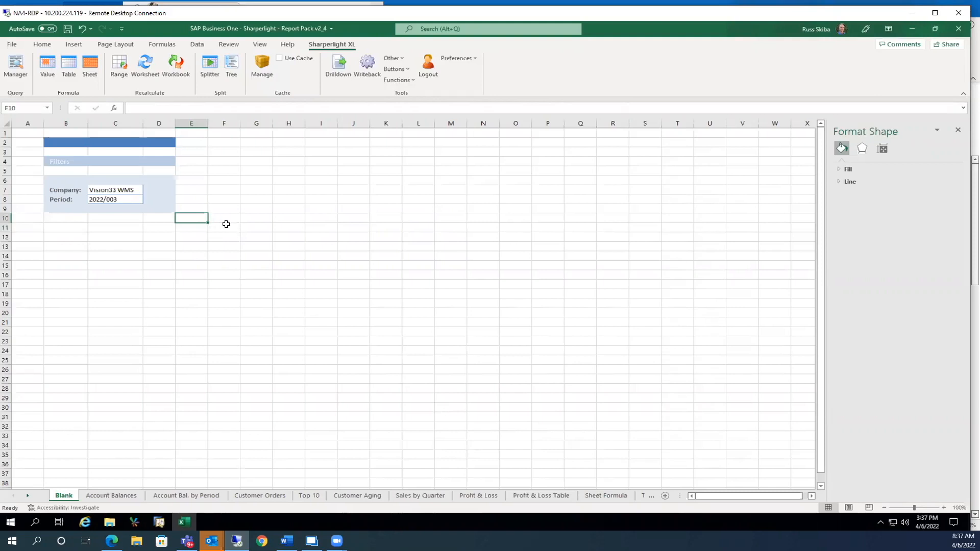
pyautogui.click(223, 227)
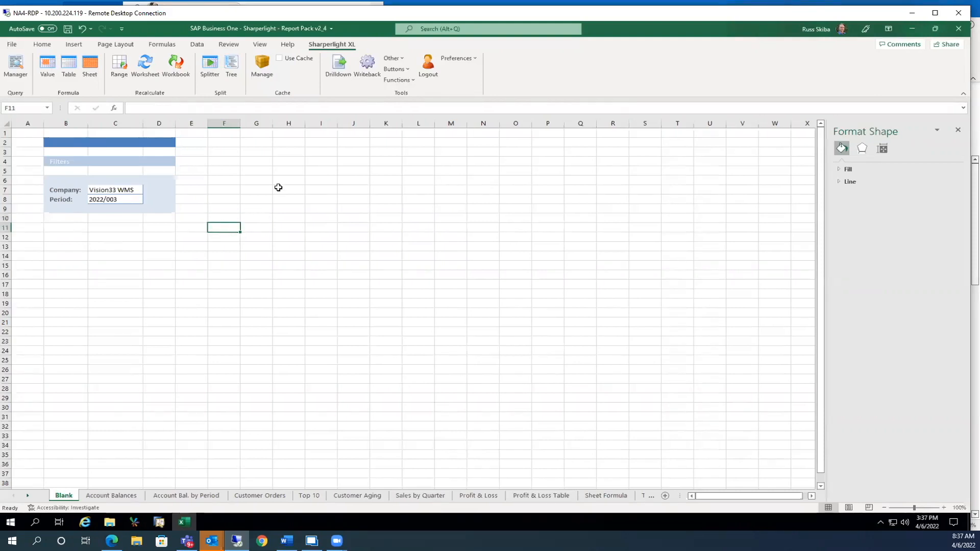
pyautogui.moveTo(551, 176)
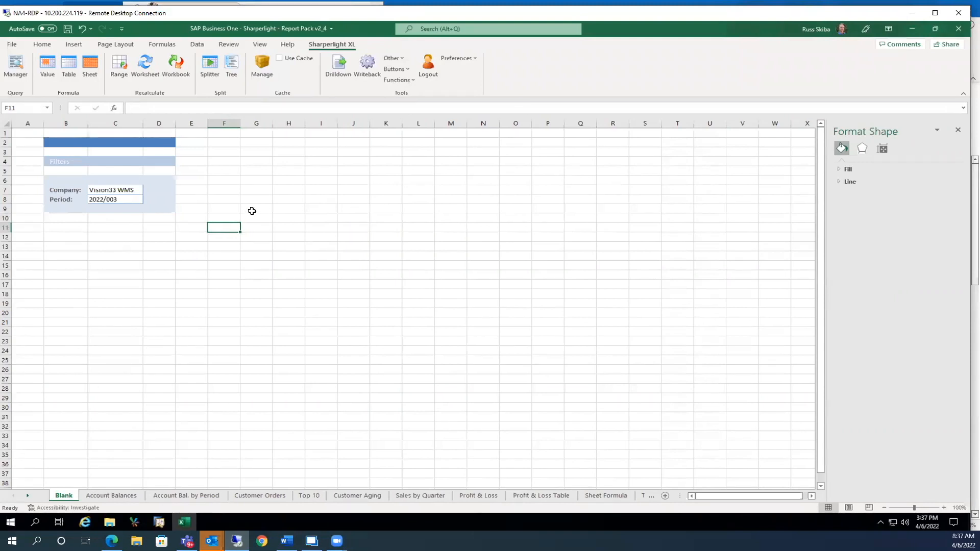
pyautogui.moveTo(250, 210)
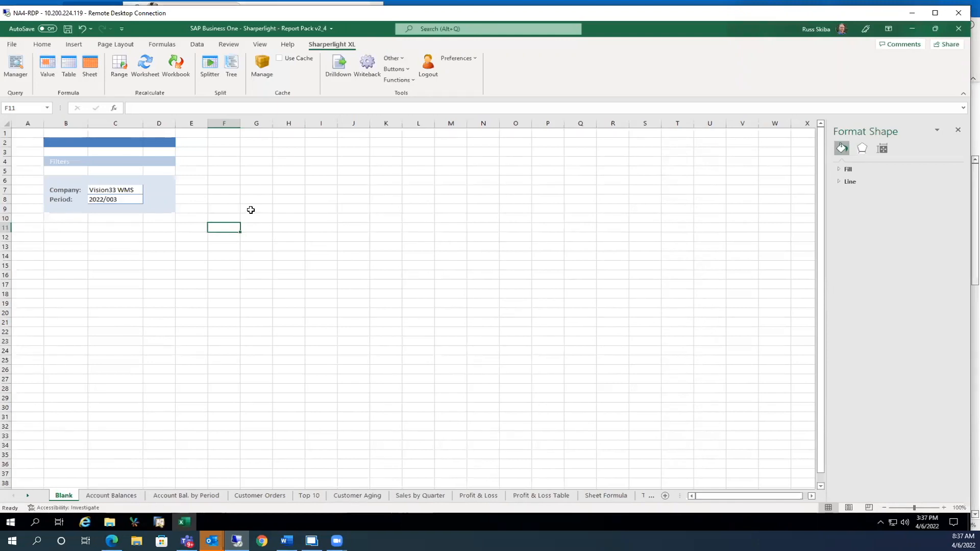
pyautogui.moveTo(247, 216)
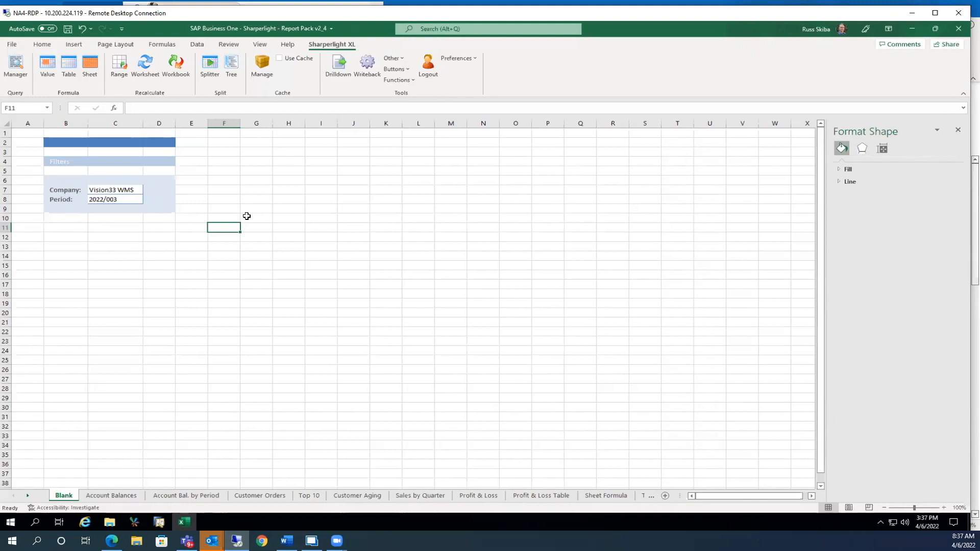
pyautogui.moveTo(467, 246)
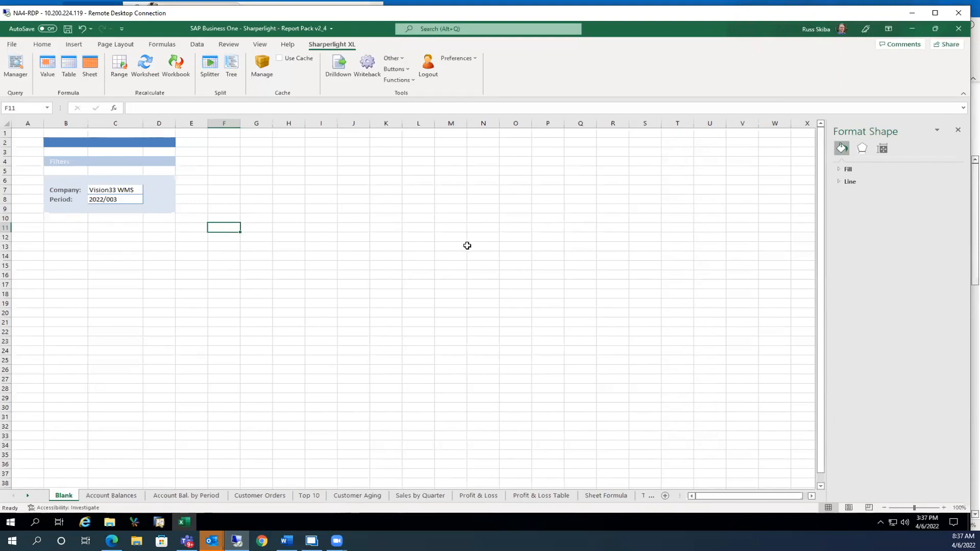
pyautogui.moveTo(383, 230)
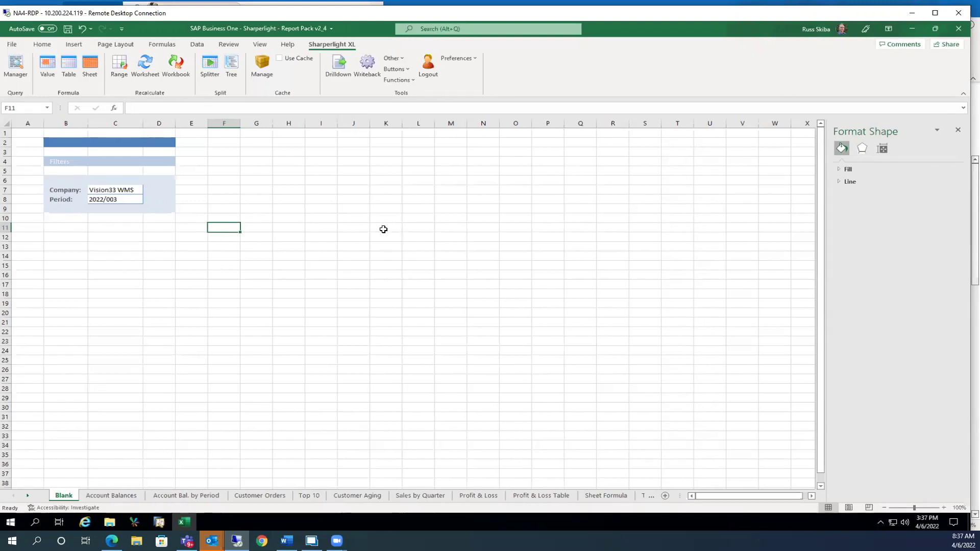
pyautogui.moveTo(318, 226)
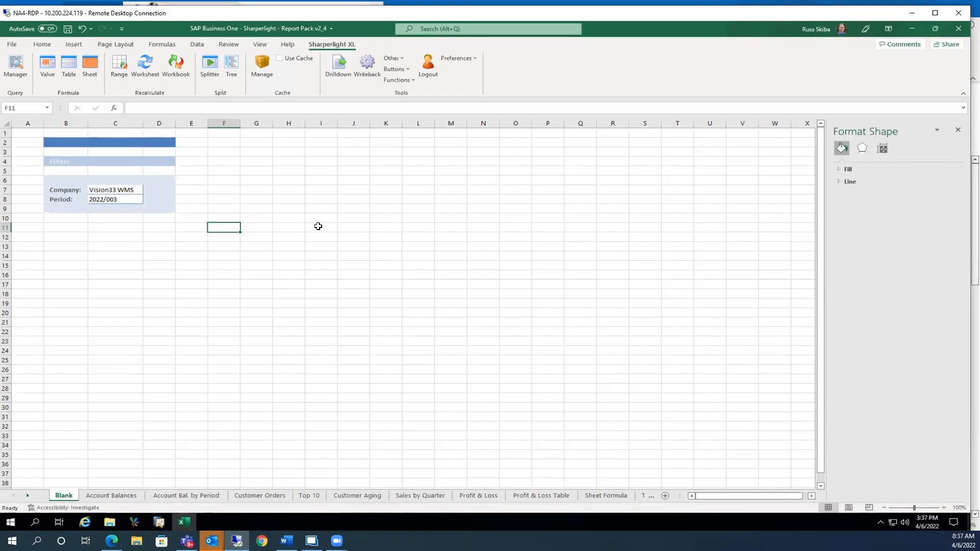
pyautogui.moveTo(370, 299)
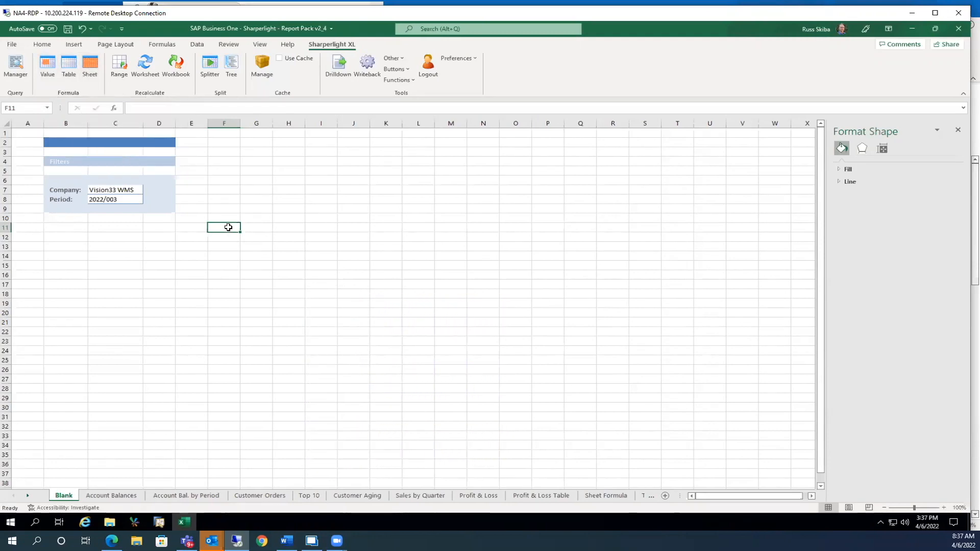
pyautogui.moveTo(113, 82)
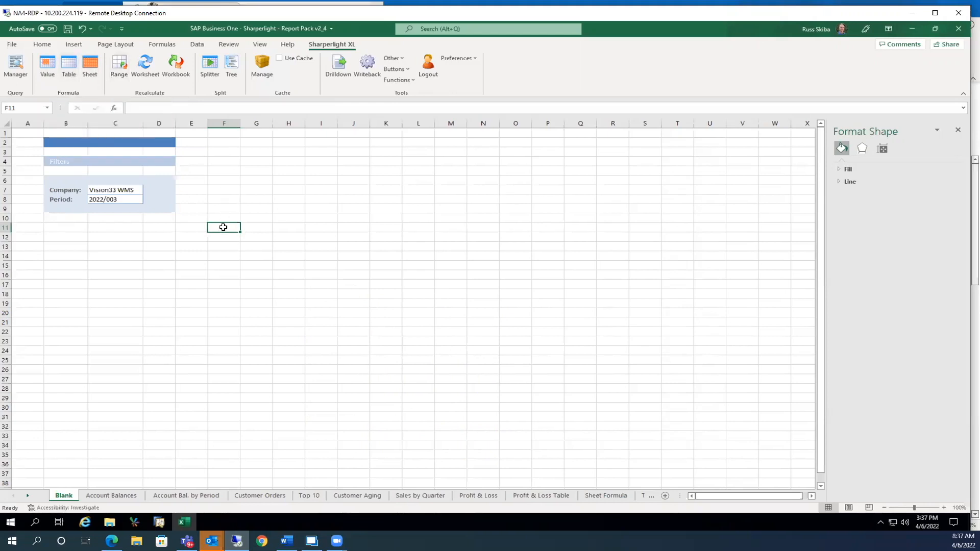
pyautogui.rightClick(223, 227)
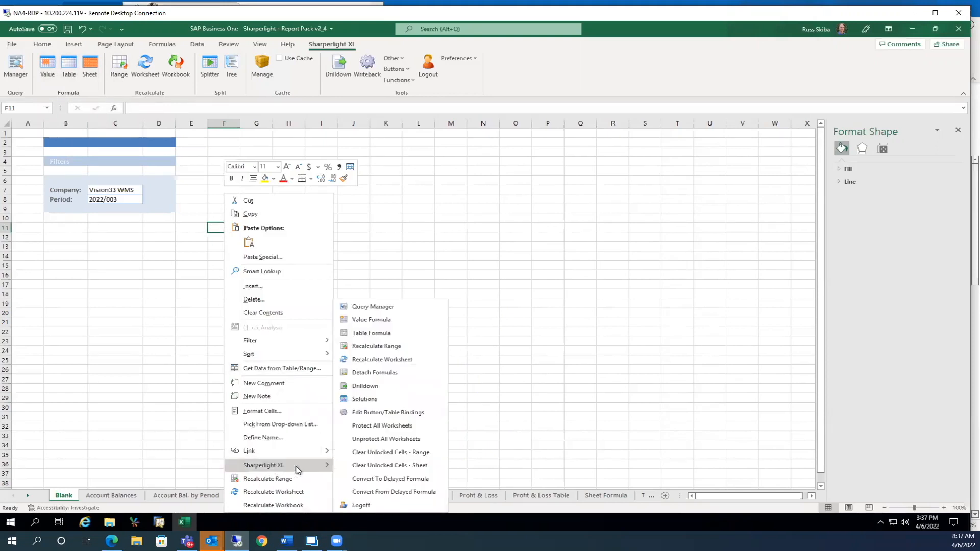
pyautogui.moveTo(375, 372)
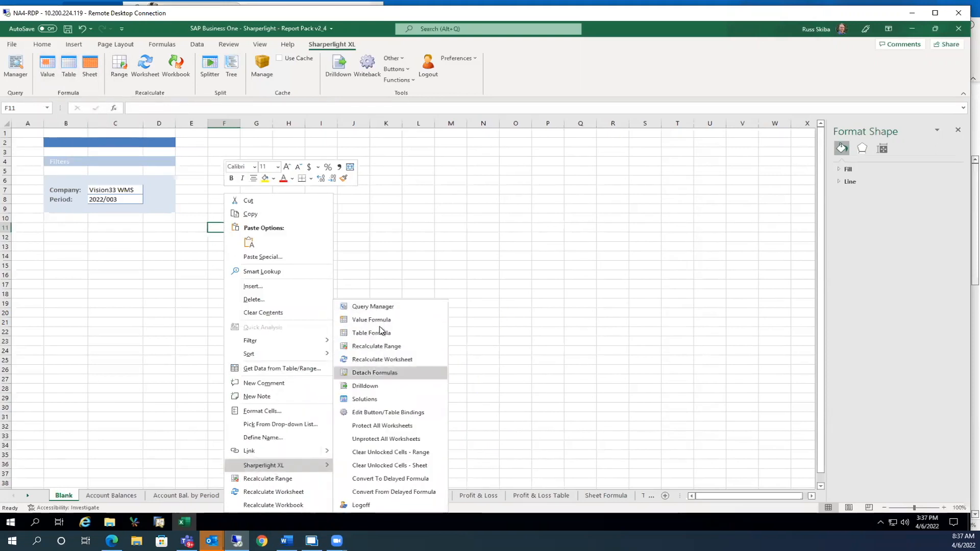
pyautogui.moveTo(377, 379)
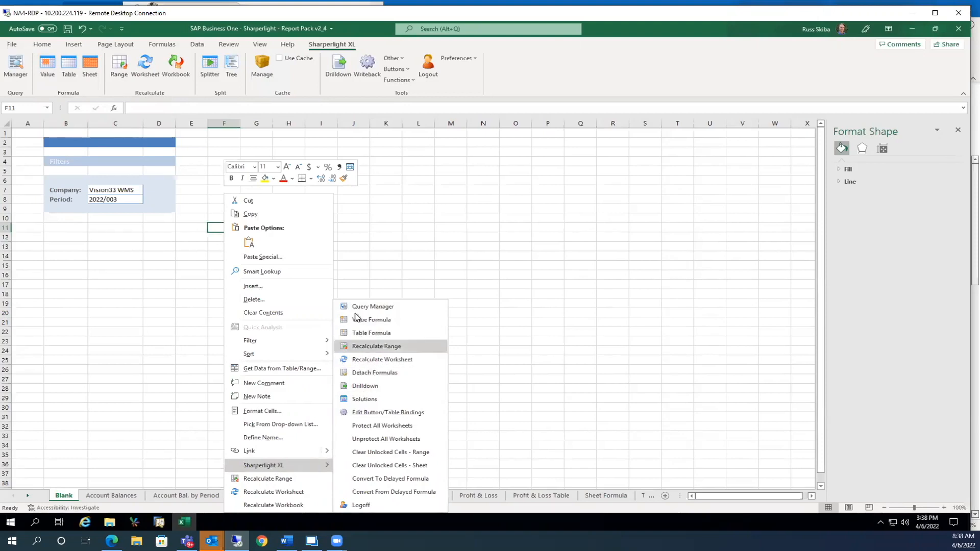
pyautogui.click(222, 227)
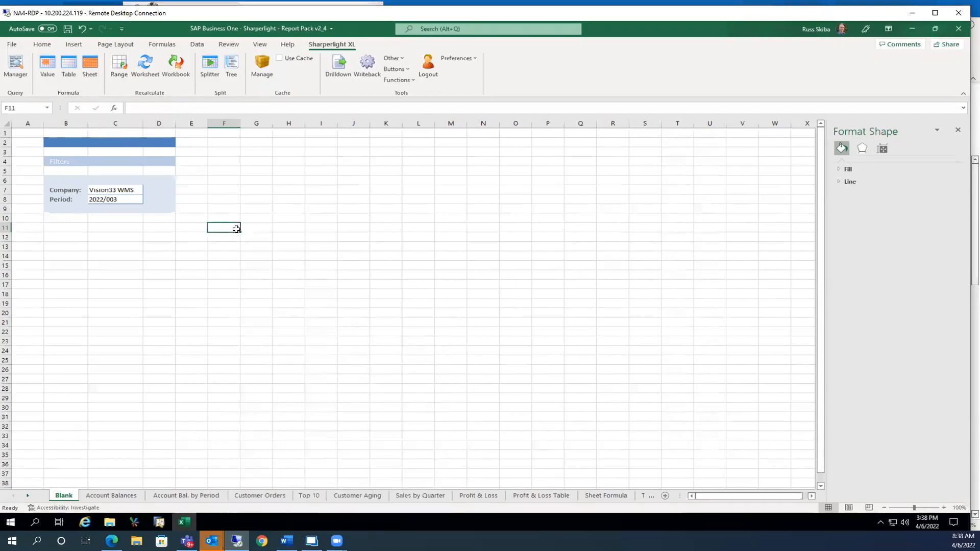
pyautogui.click(68, 66)
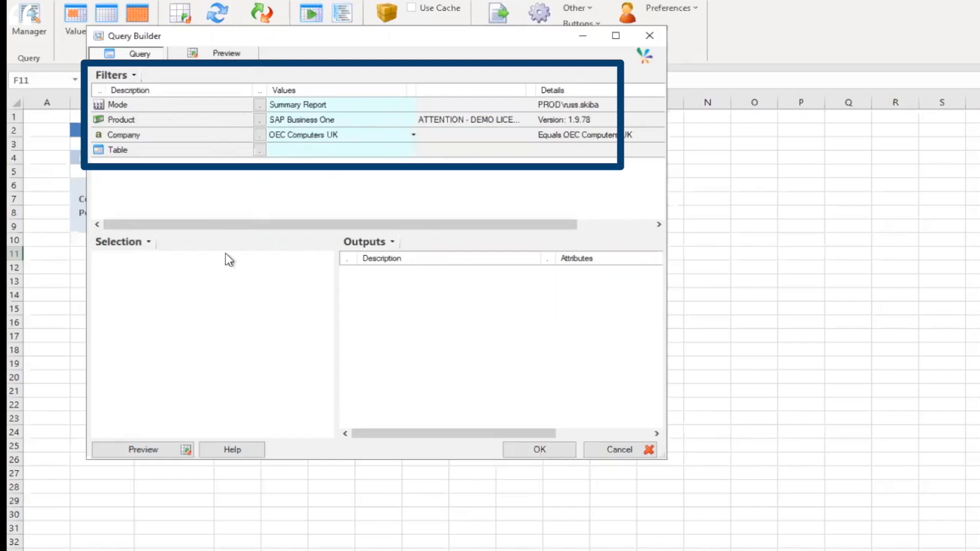
pyautogui.moveTo(425, 363)
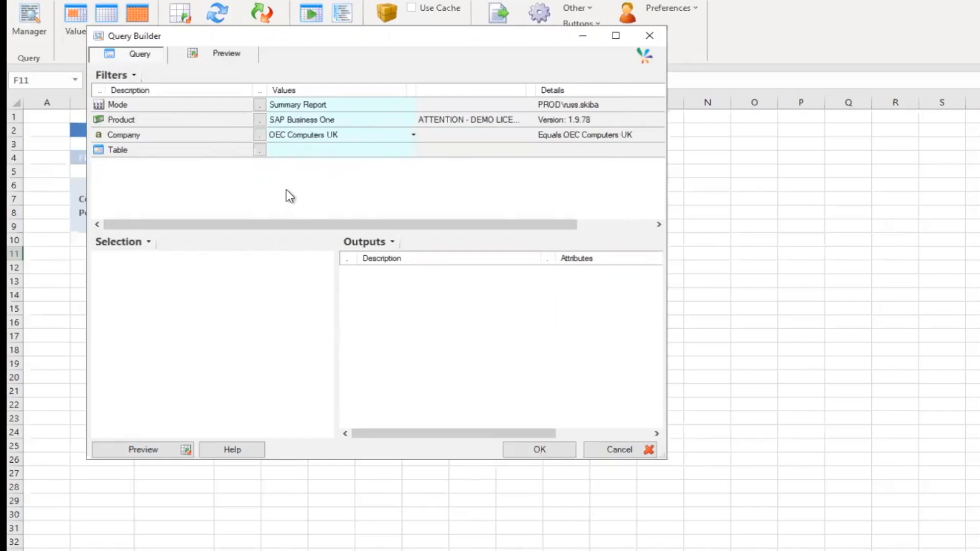
pyautogui.moveTo(284, 198)
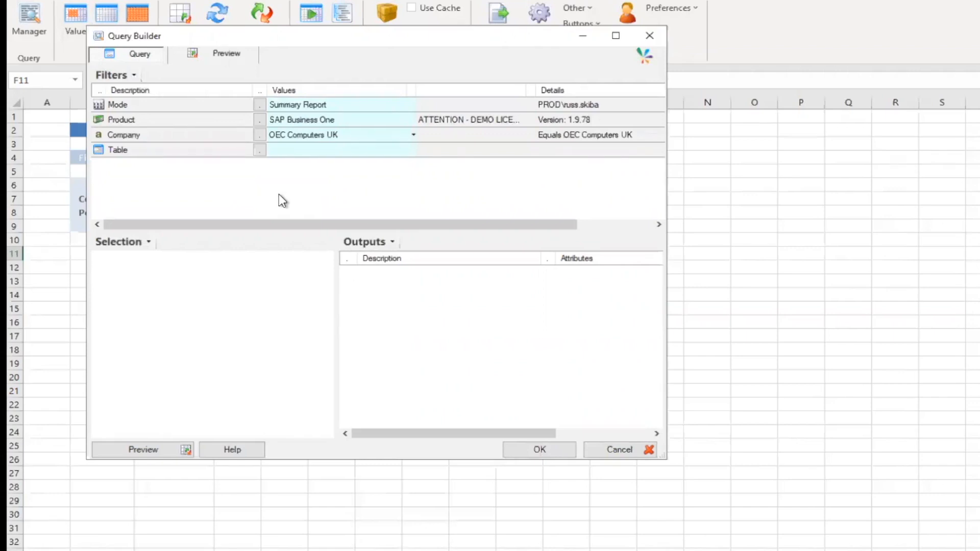
pyautogui.moveTo(280, 203)
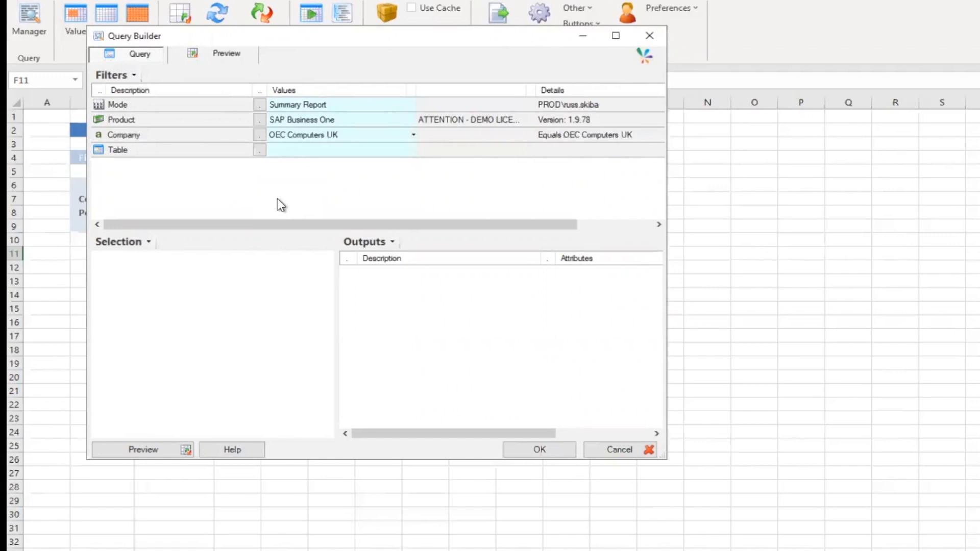
pyautogui.moveTo(274, 93)
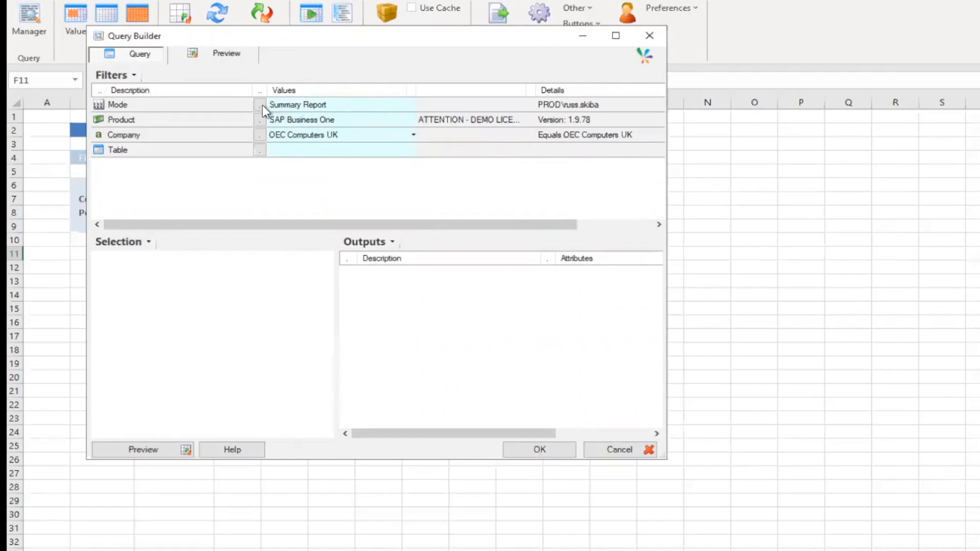
# Keep the query mode as Summary Report, then bring up the data products list.
pyautogui.click(258, 105)
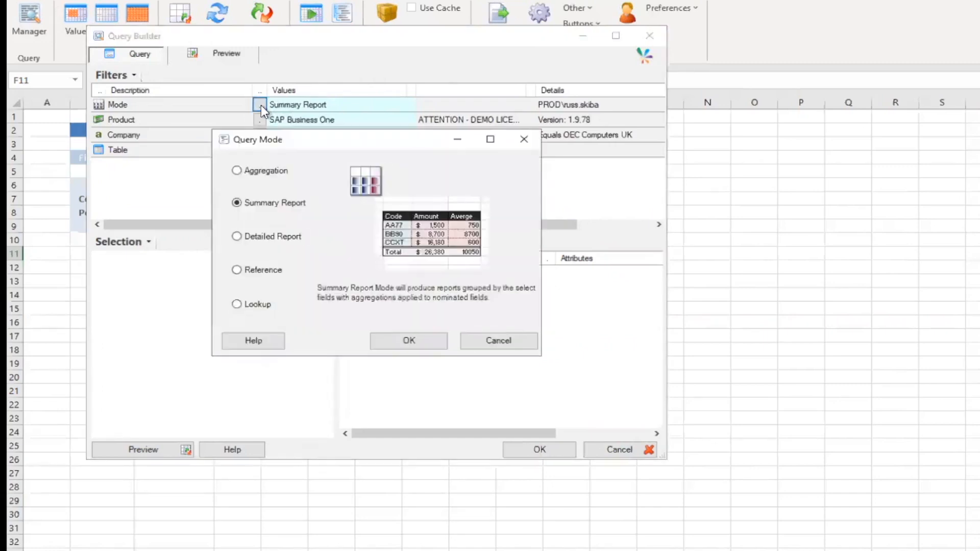
pyautogui.moveTo(300, 229)
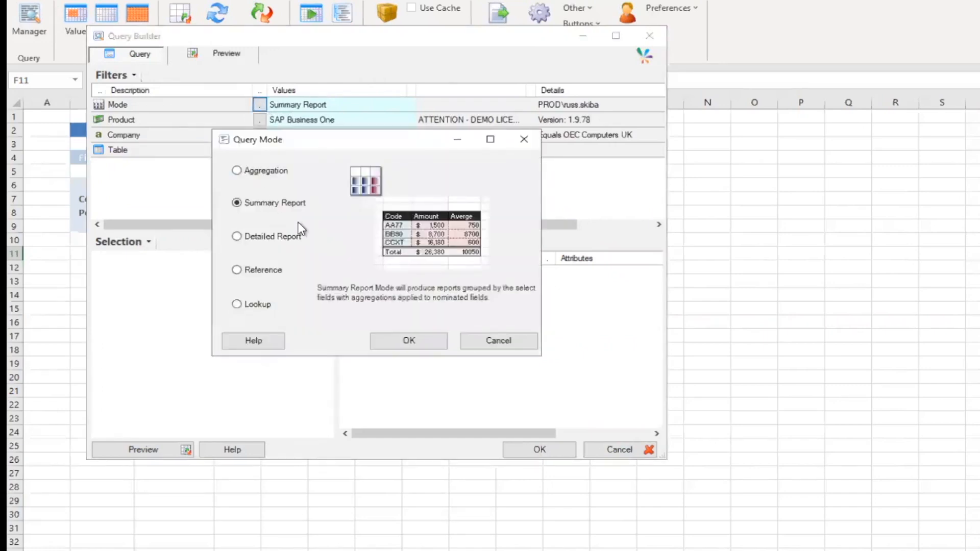
pyautogui.click(409, 341)
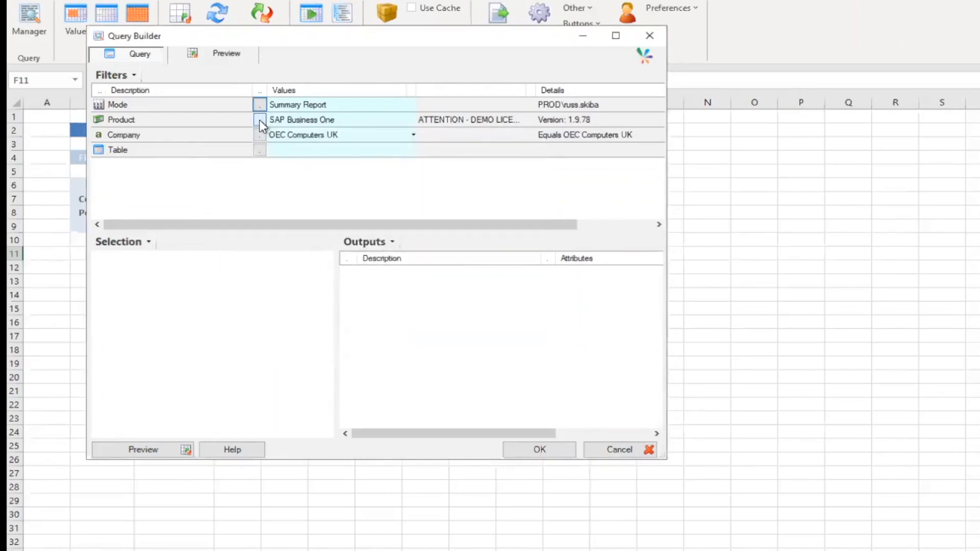
pyautogui.click(259, 120)
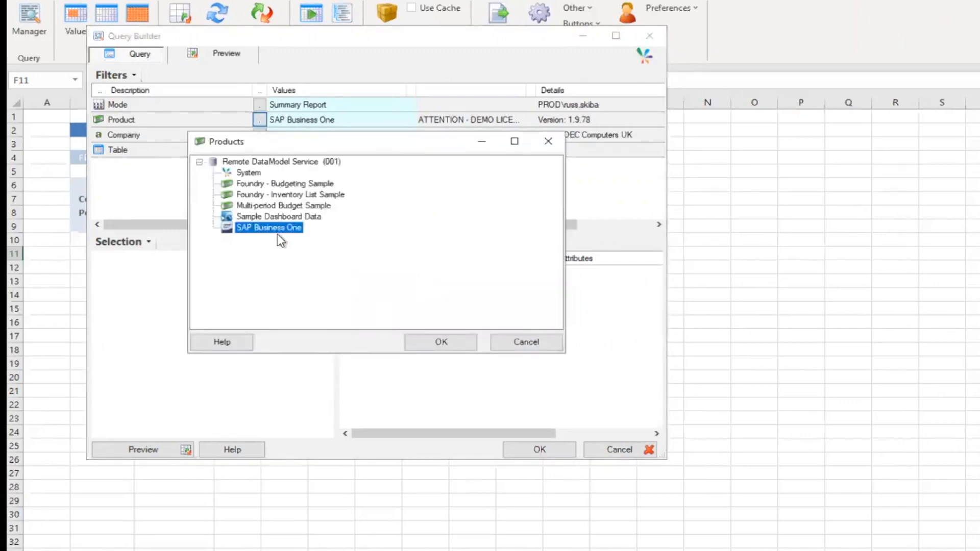
pyautogui.moveTo(316, 204)
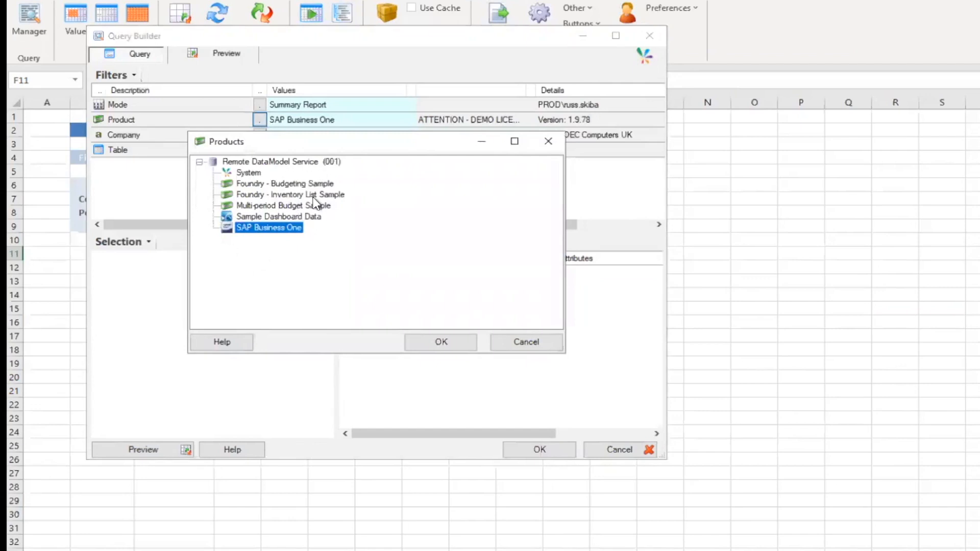
pyautogui.moveTo(264, 239)
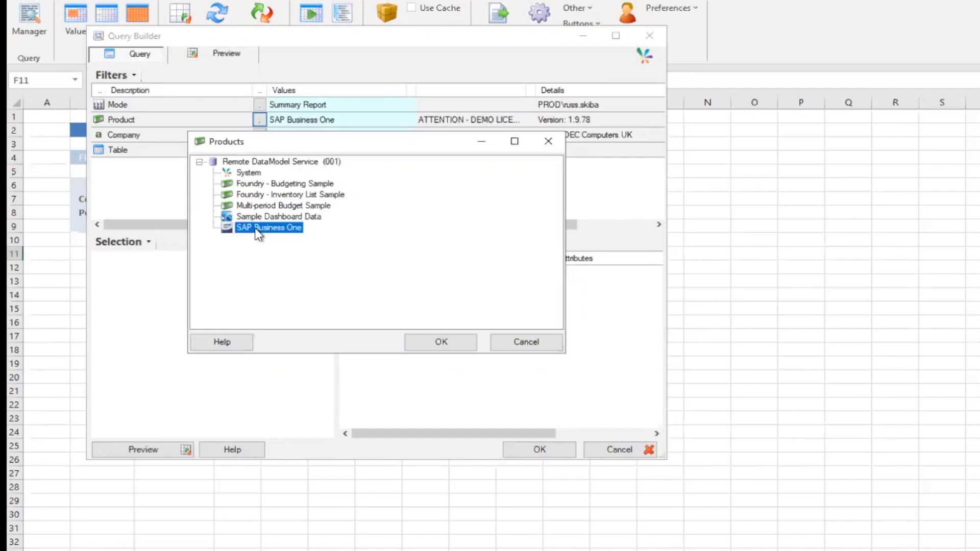
pyautogui.moveTo(259, 237)
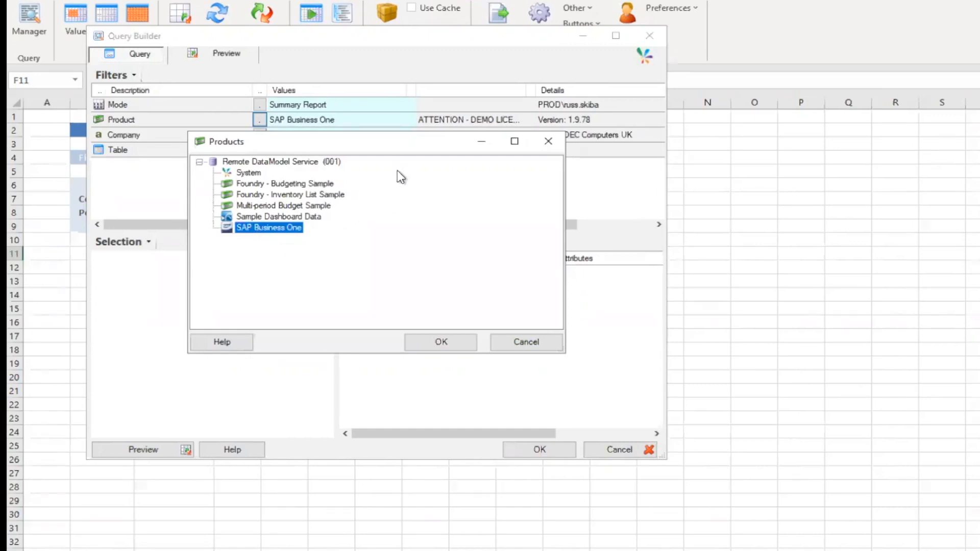
pyautogui.moveTo(323, 244)
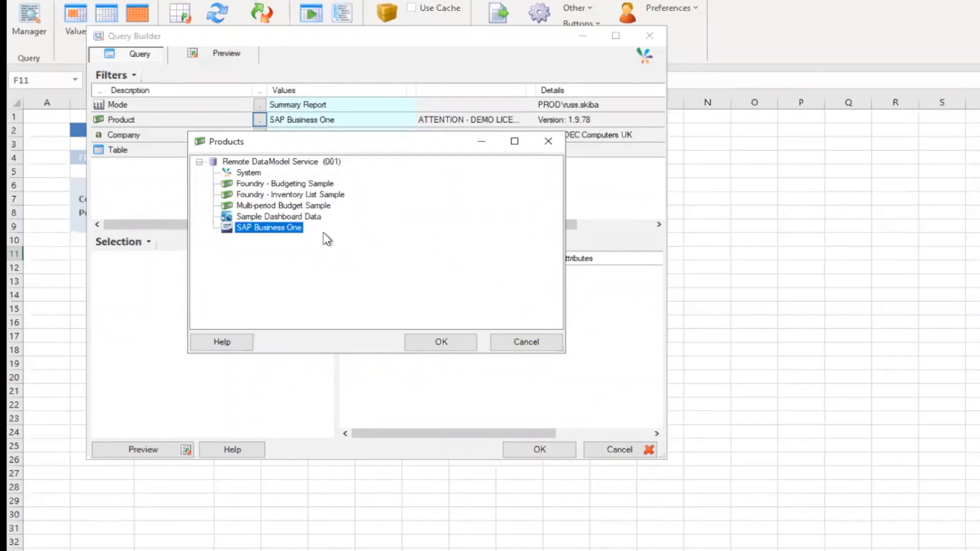
pyautogui.moveTo(322, 228)
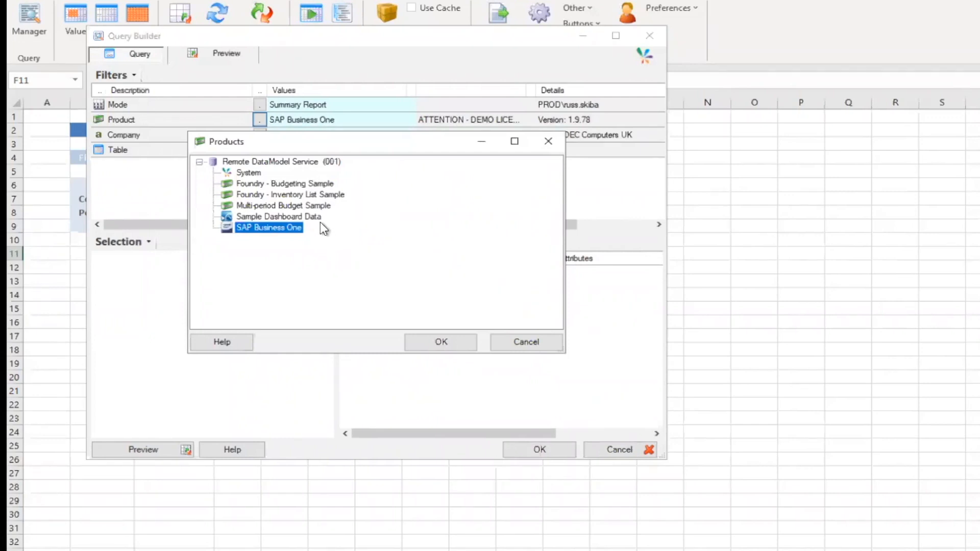
pyautogui.moveTo(324, 235)
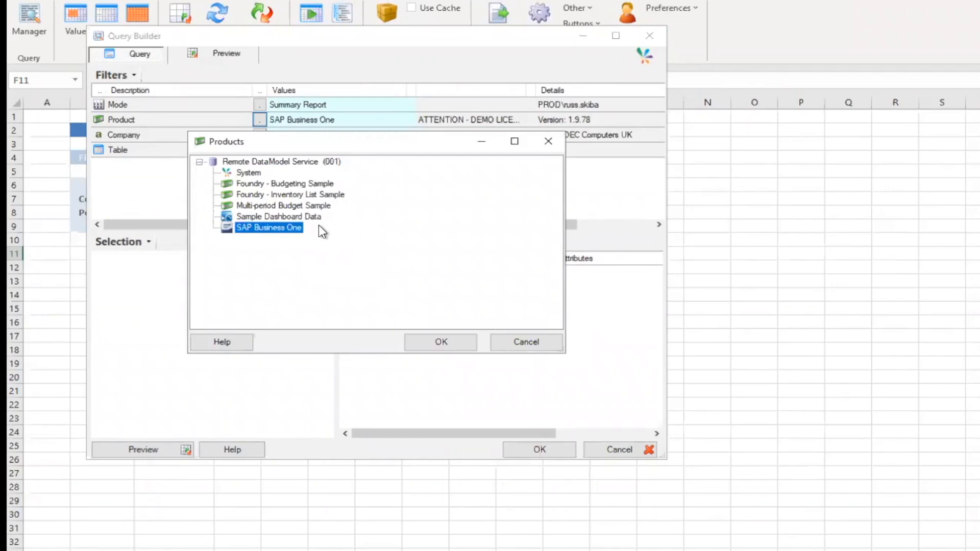
pyautogui.moveTo(265, 241)
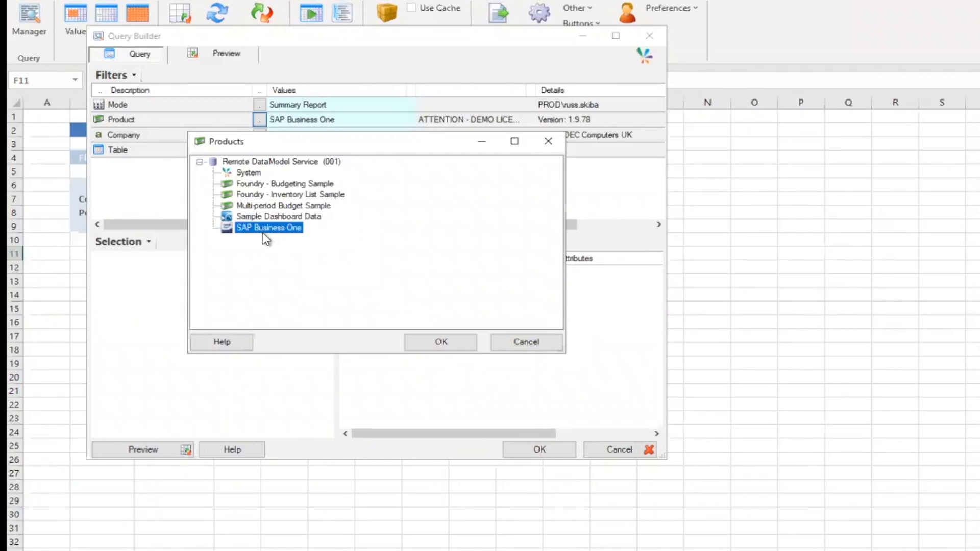
# Confirm SAP Business One as the product and set the Company filter to Vision33 WMS.
pyautogui.click(440, 342)
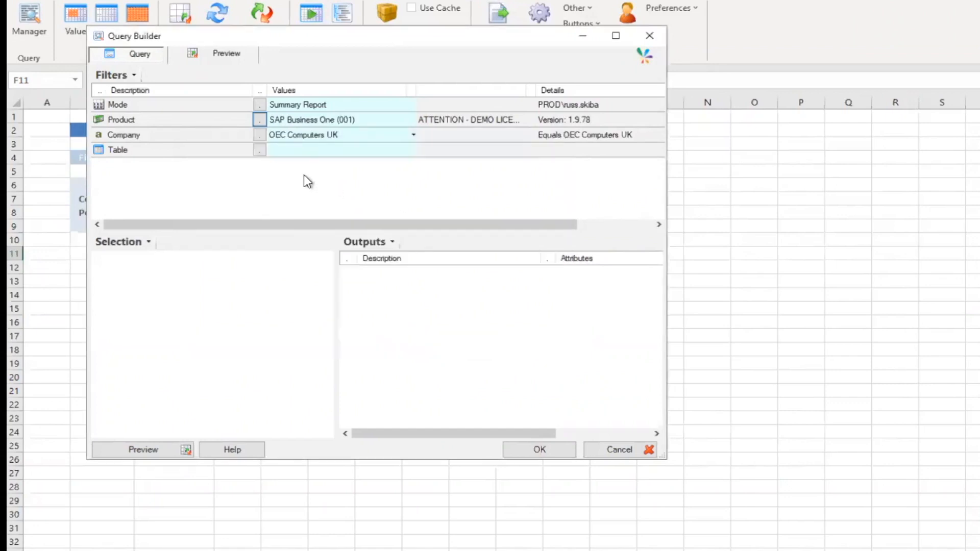
pyautogui.click(412, 134)
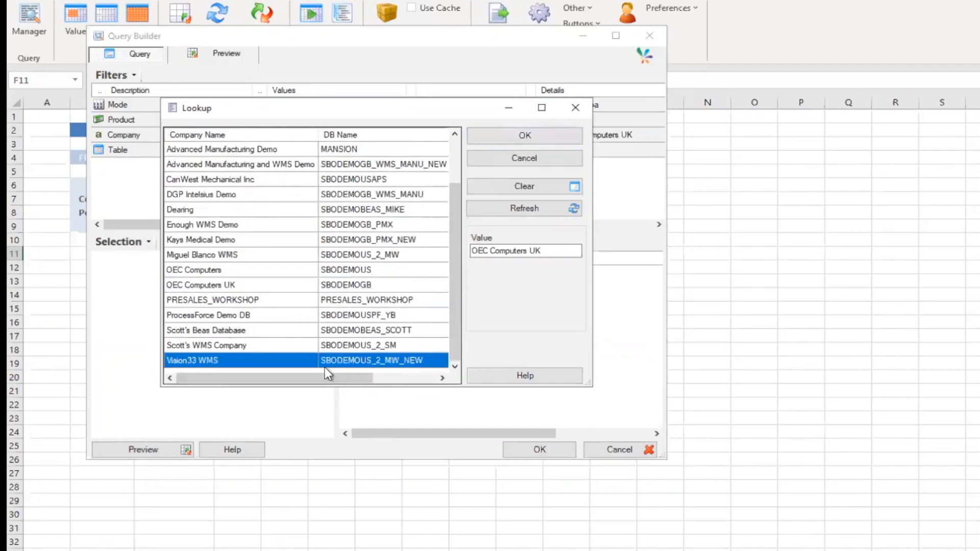
pyautogui.click(525, 136)
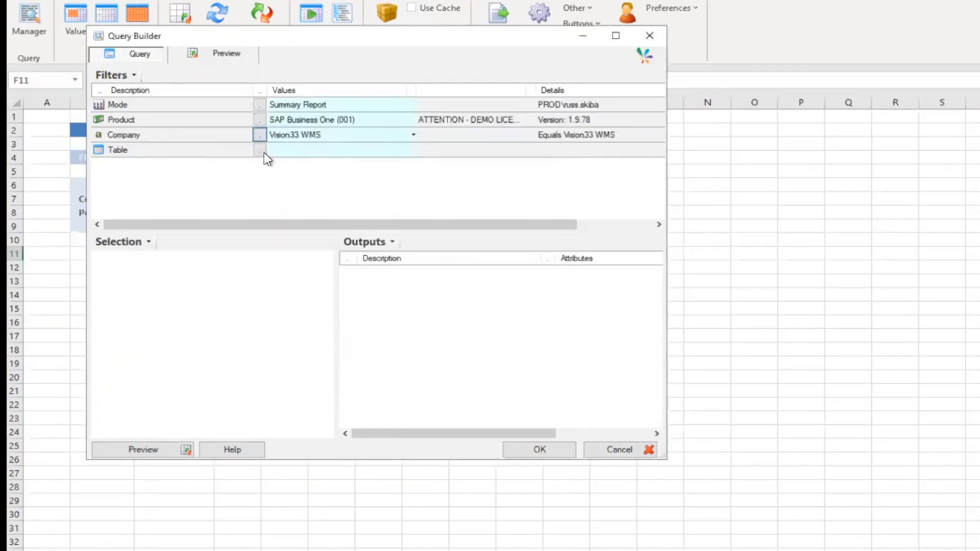
# Bring up the table list and expand the Business Partners category.
pyautogui.click(259, 149)
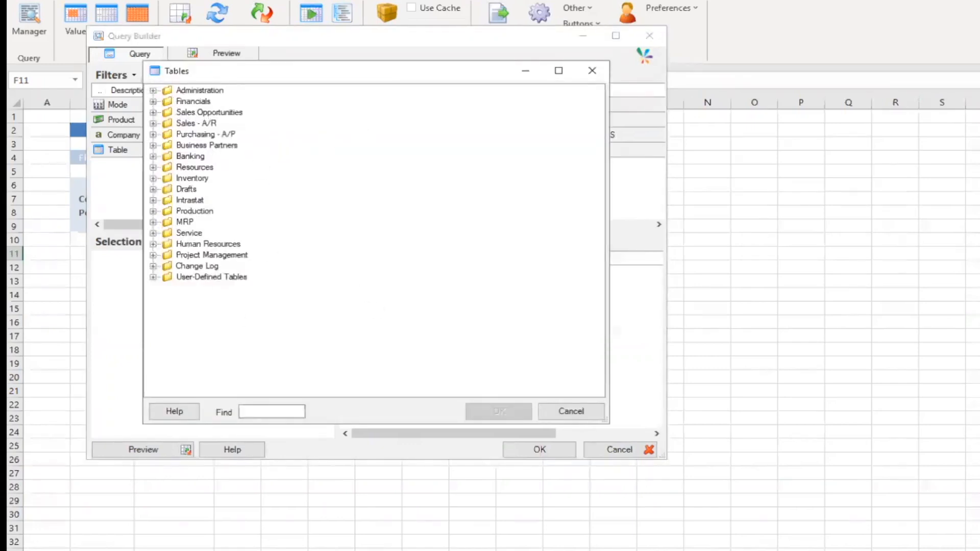
pyautogui.moveTo(227, 300)
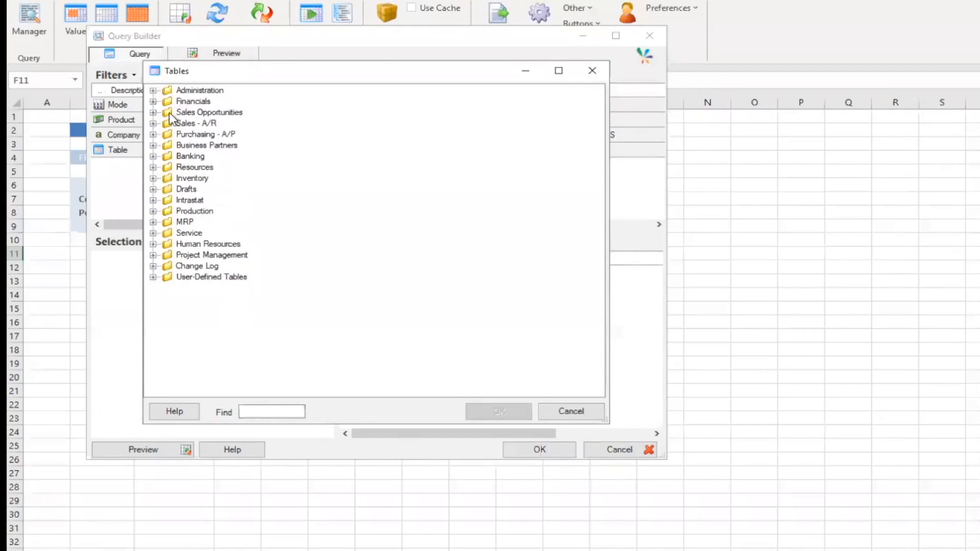
pyautogui.click(153, 101)
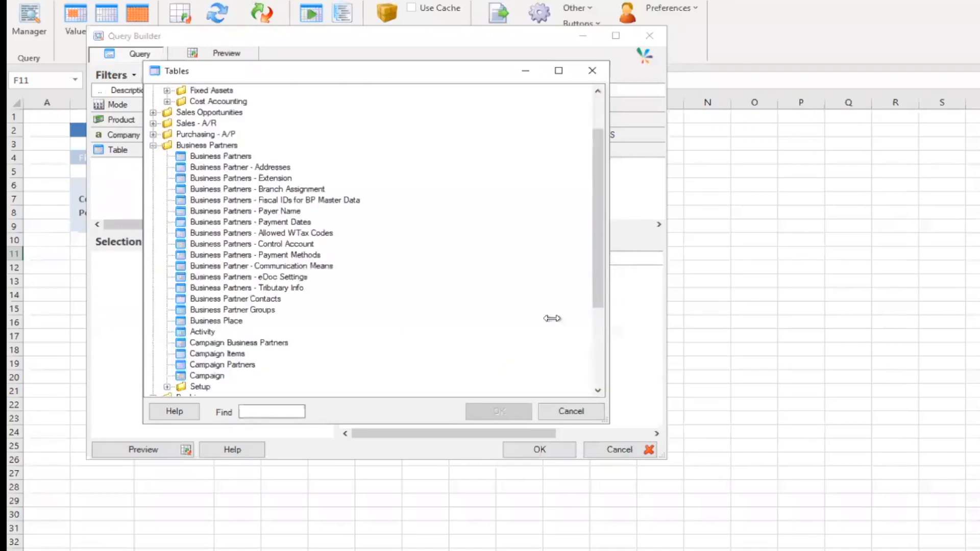
pyautogui.moveTo(246, 116)
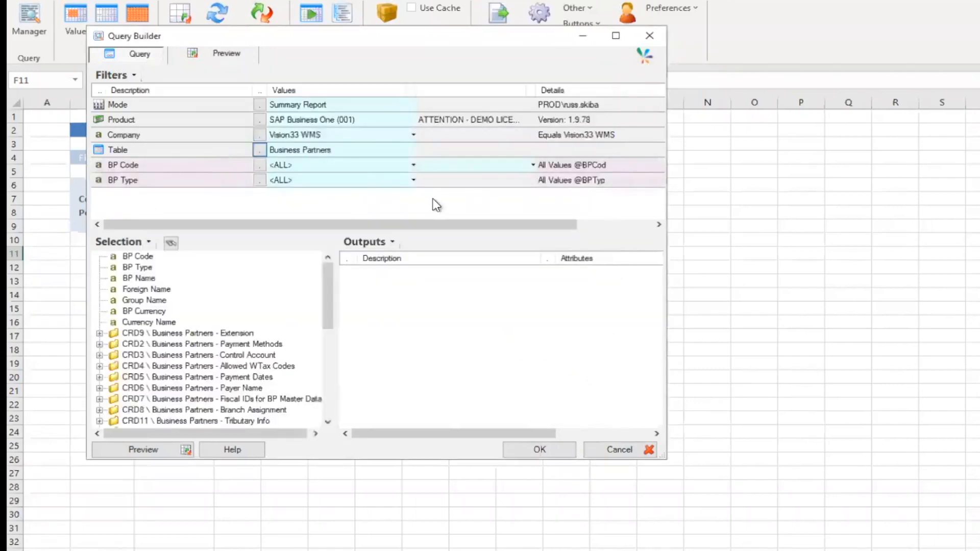
pyautogui.moveTo(344, 71)
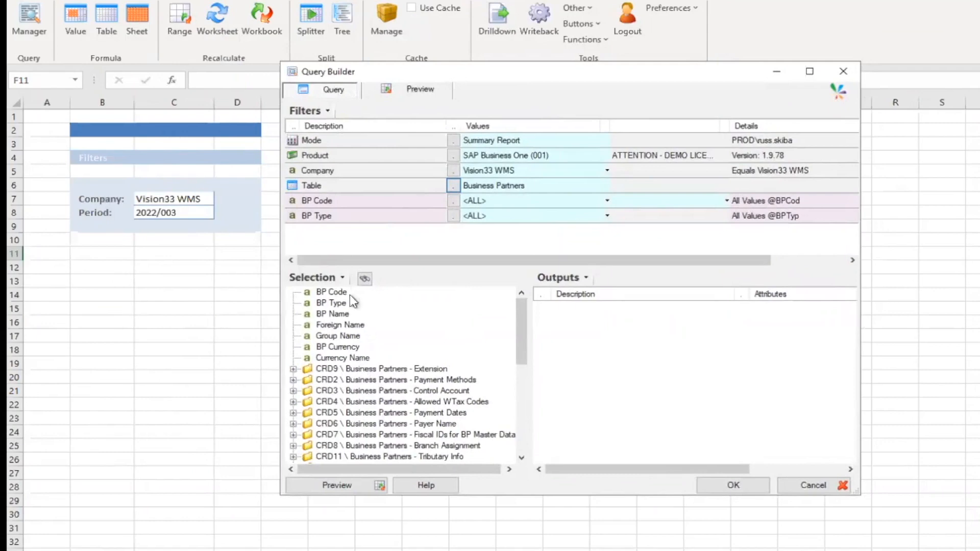
# Add BP Code and BP Name from the Selection tree as output columns.
pyautogui.scroll(-3)
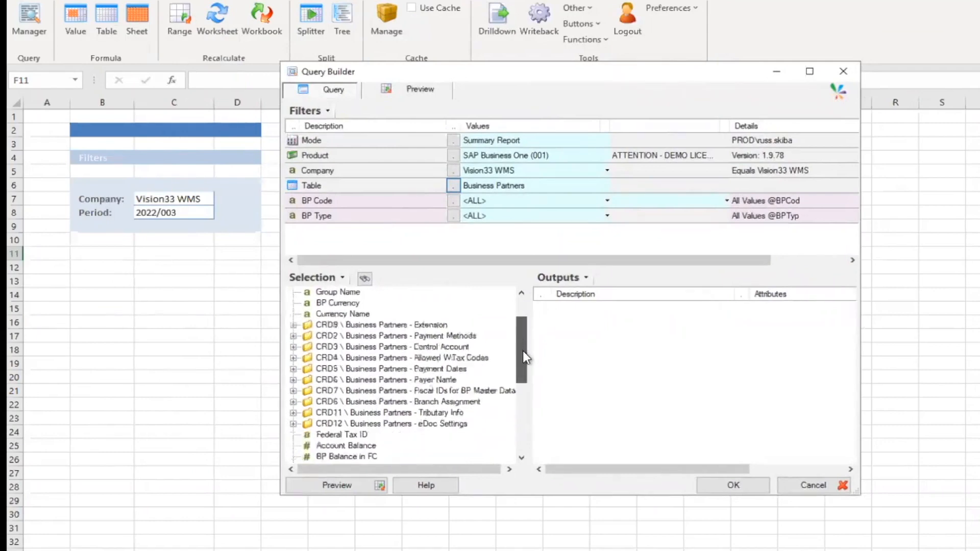
pyautogui.scroll(-3)
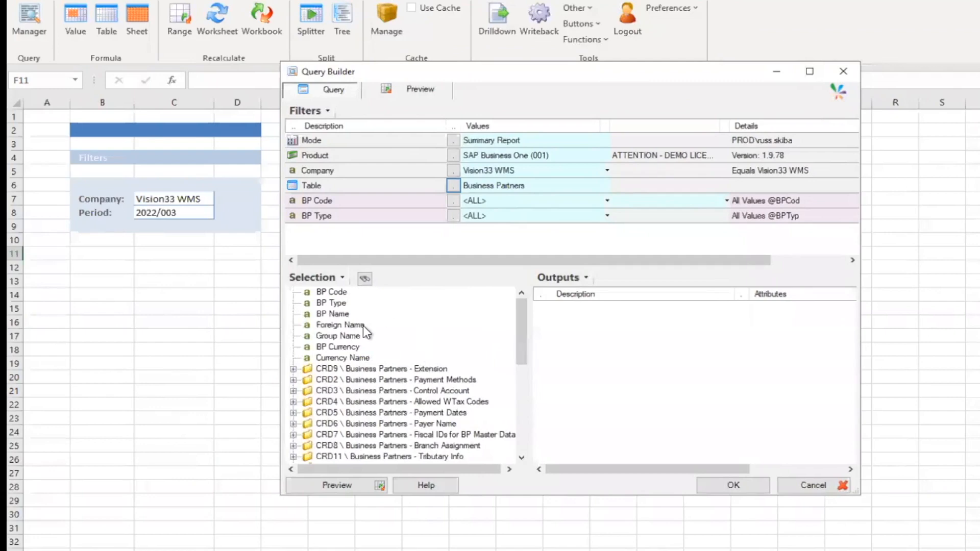
pyautogui.moveTo(569, 343)
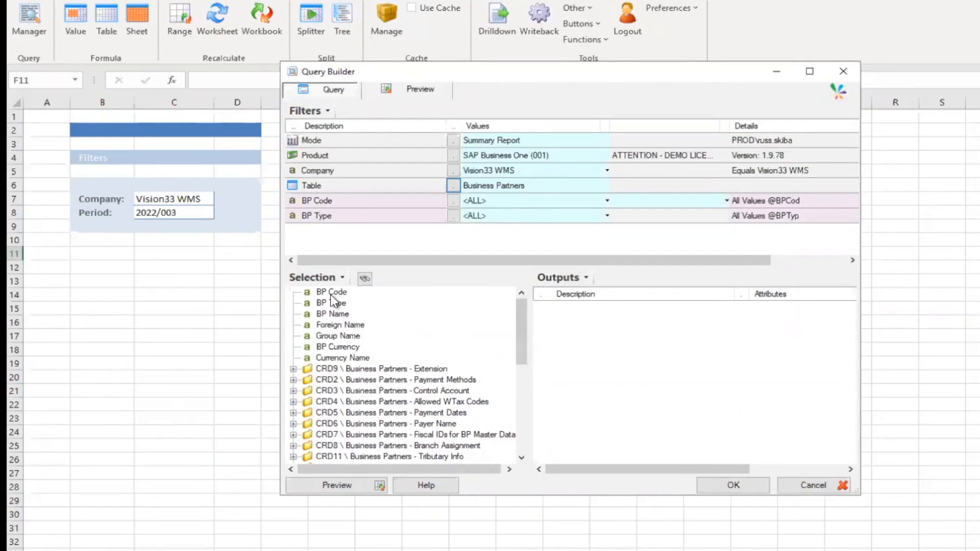
pyautogui.doubleClick(331, 292)
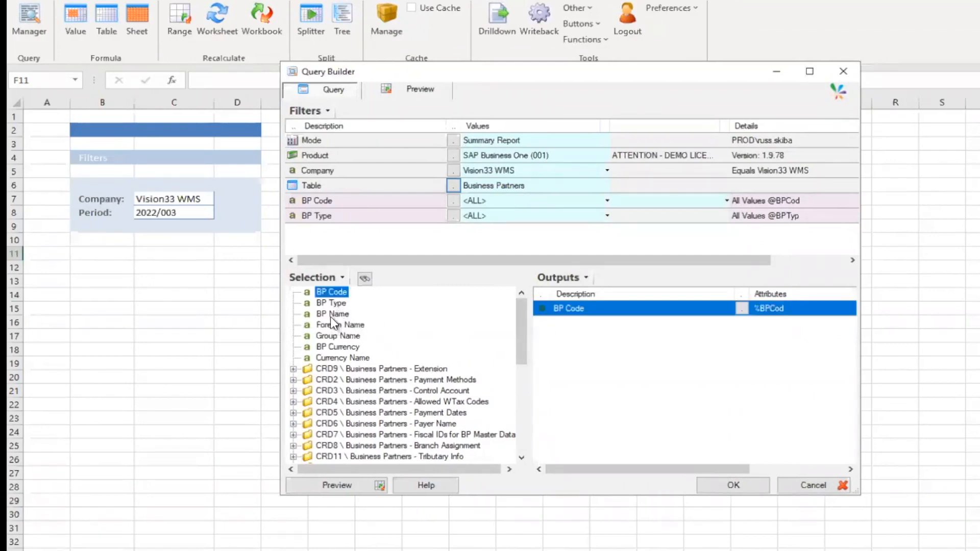
pyautogui.doubleClick(332, 314)
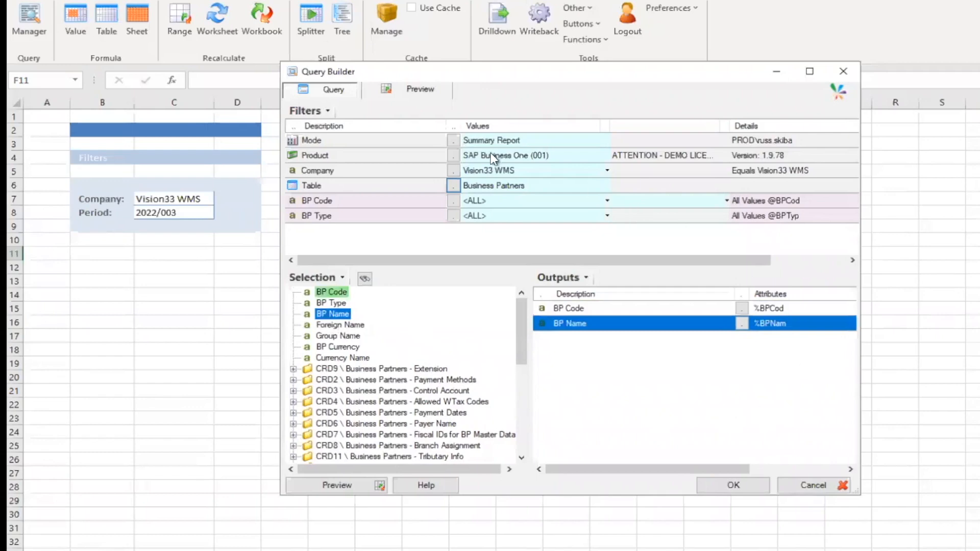
pyautogui.moveTo(716, 495)
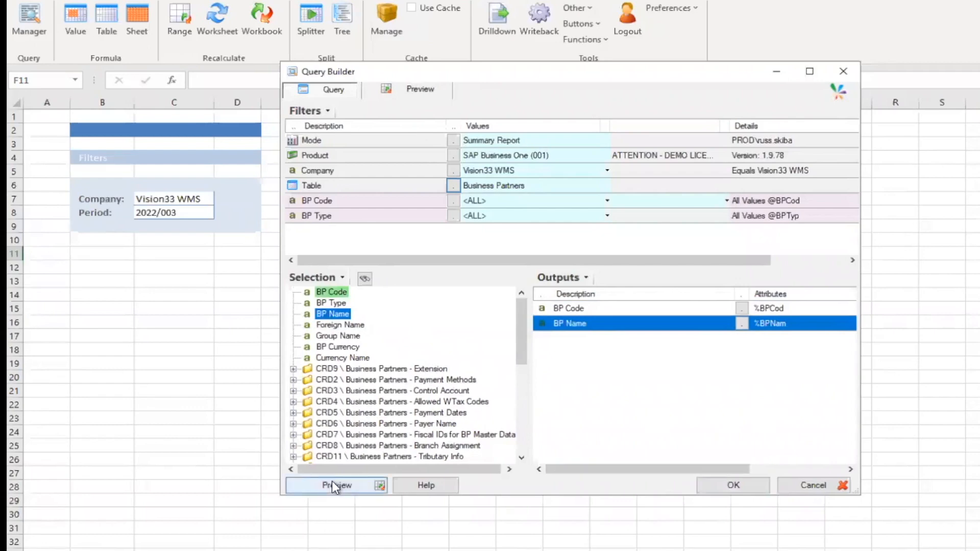
pyautogui.click(336, 485)
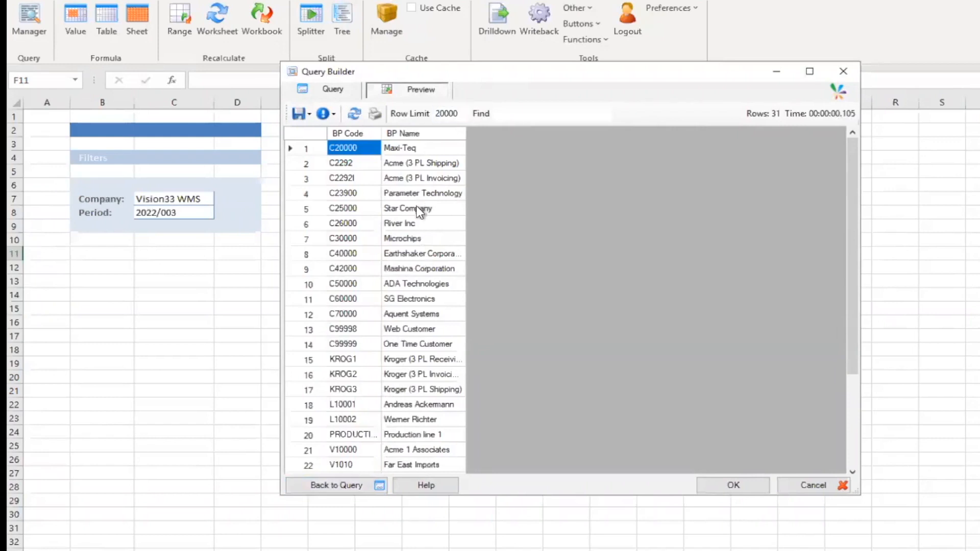
pyautogui.moveTo(347, 485)
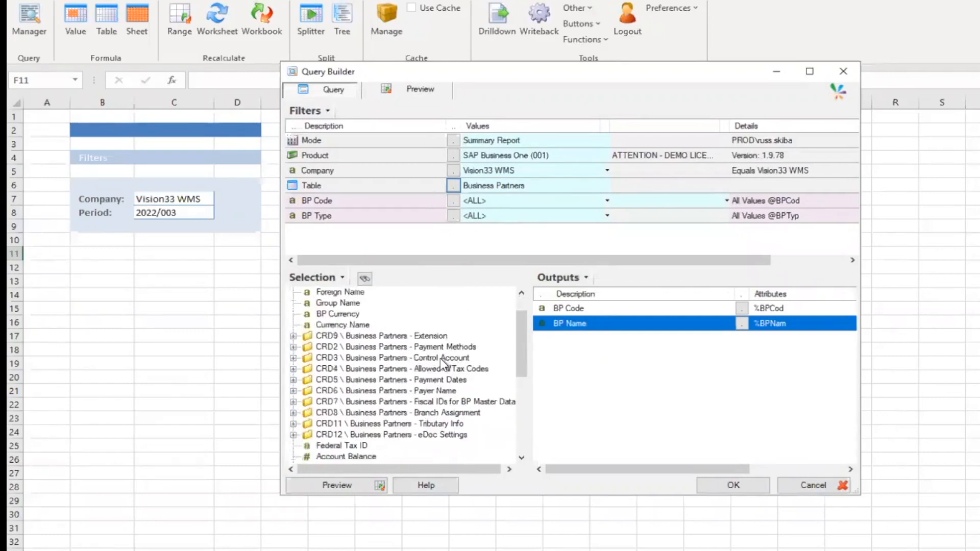
pyautogui.moveTo(441, 444)
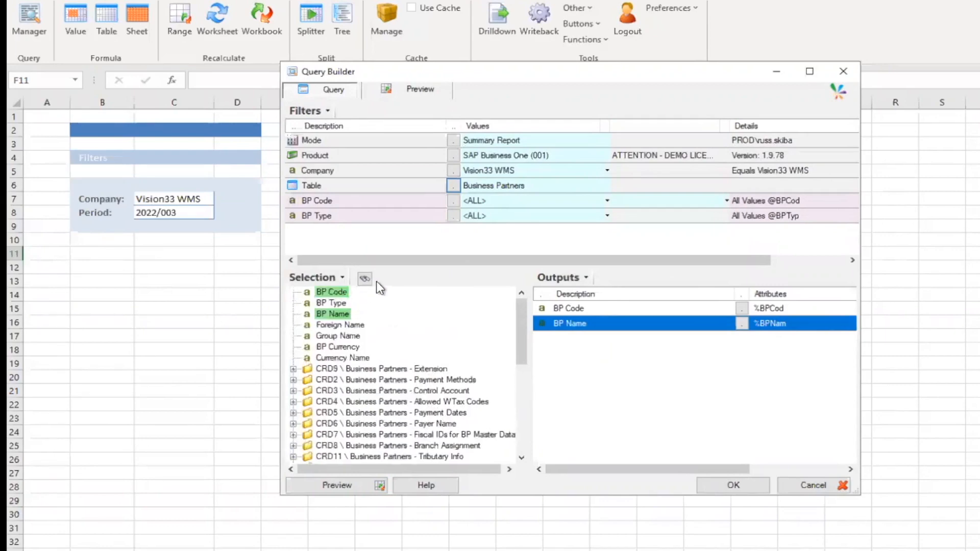
# Search the Selection tree for CITY instead of ADDR and add Bill-to City as an output.
pyautogui.click(364, 279)
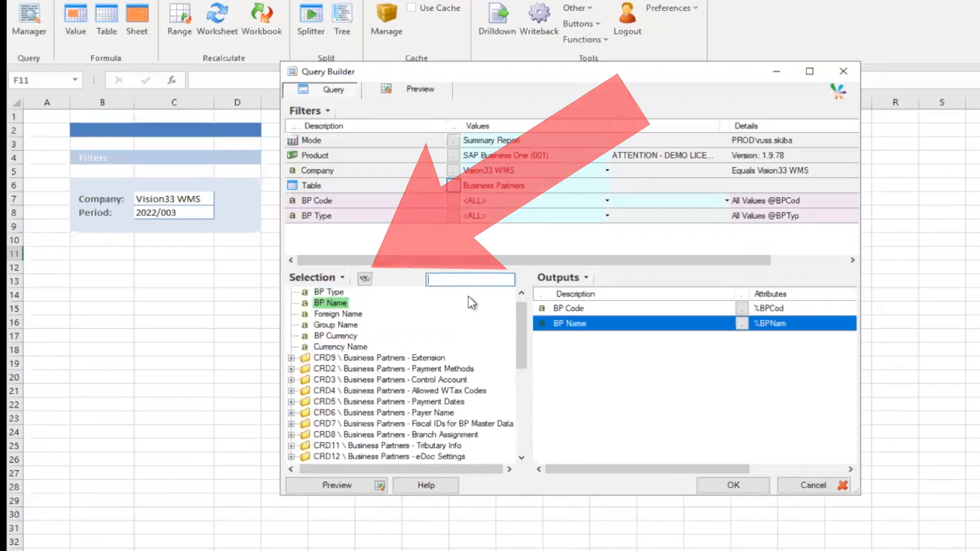
pyautogui.write('ADDR')
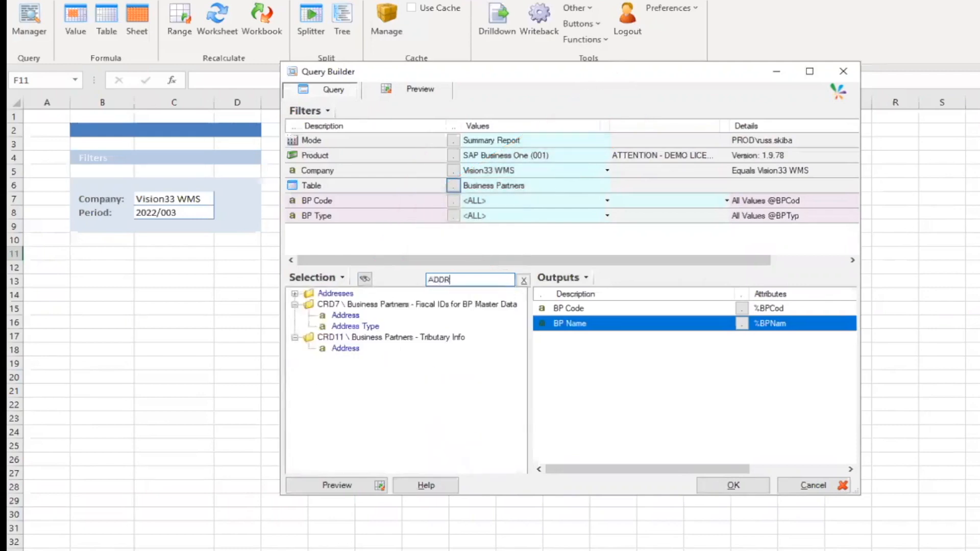
pyautogui.click(523, 279)
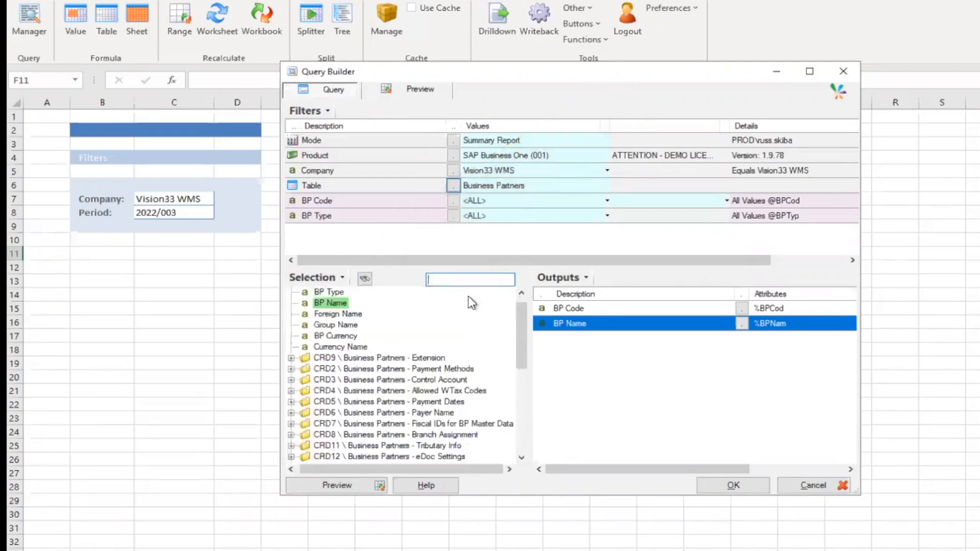
pyautogui.write('CITY')
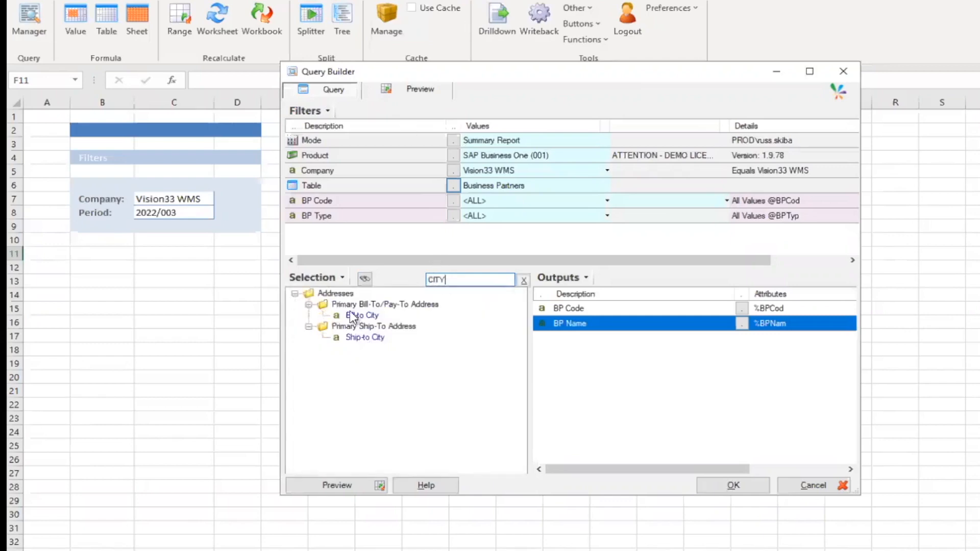
pyautogui.doubleClick(365, 338)
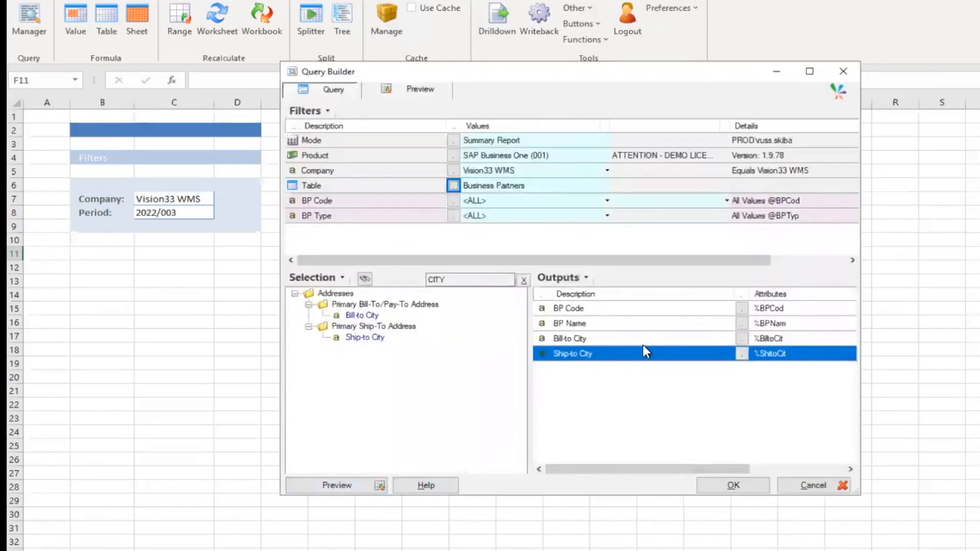
pyautogui.moveTo(641, 360)
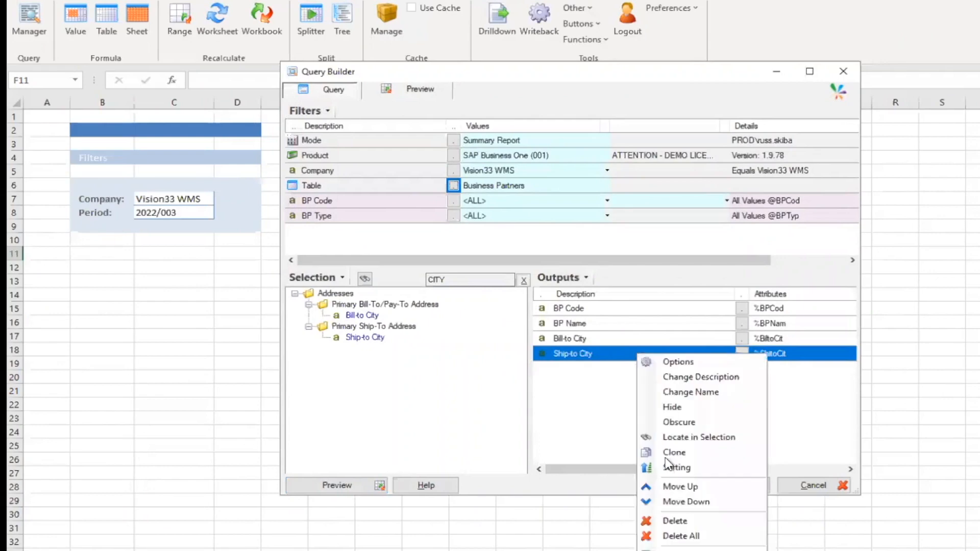
pyautogui.moveTo(679, 490)
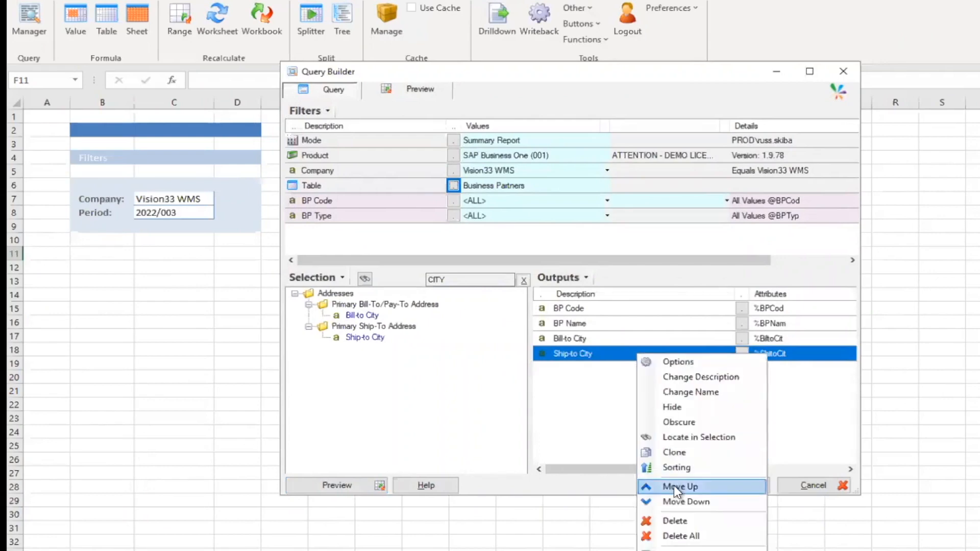
# Move Ship-to City up to the top of the Outputs list.
pyautogui.click(680, 486)
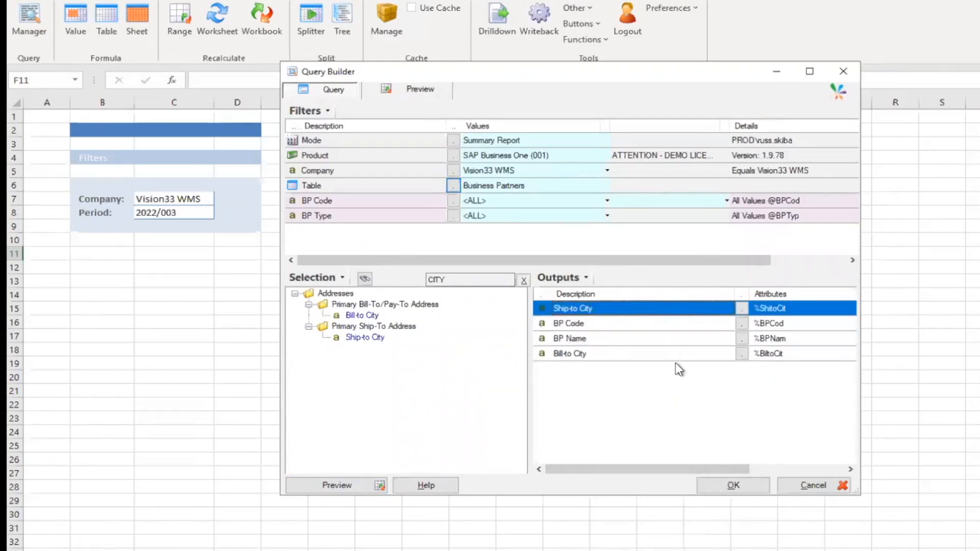
pyautogui.moveTo(467, 291)
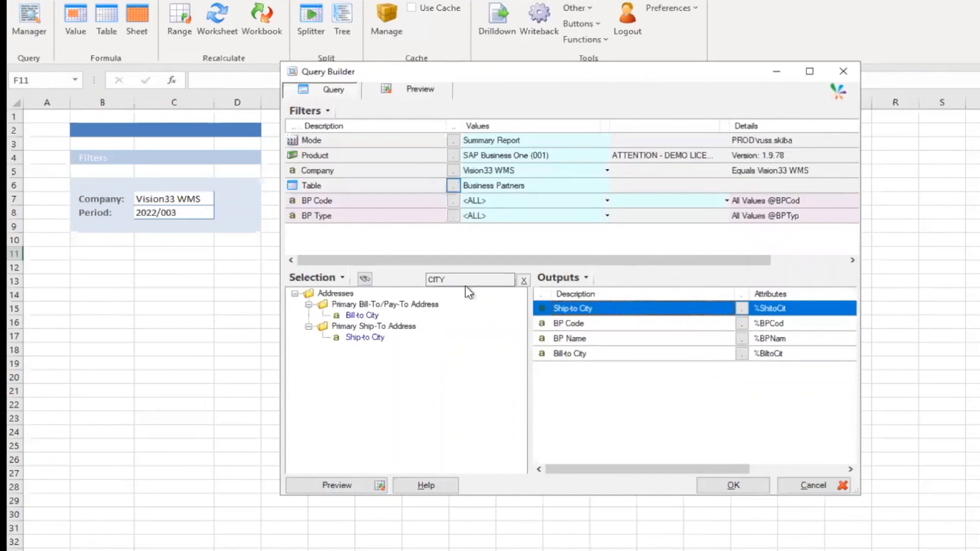
pyautogui.moveTo(607, 347)
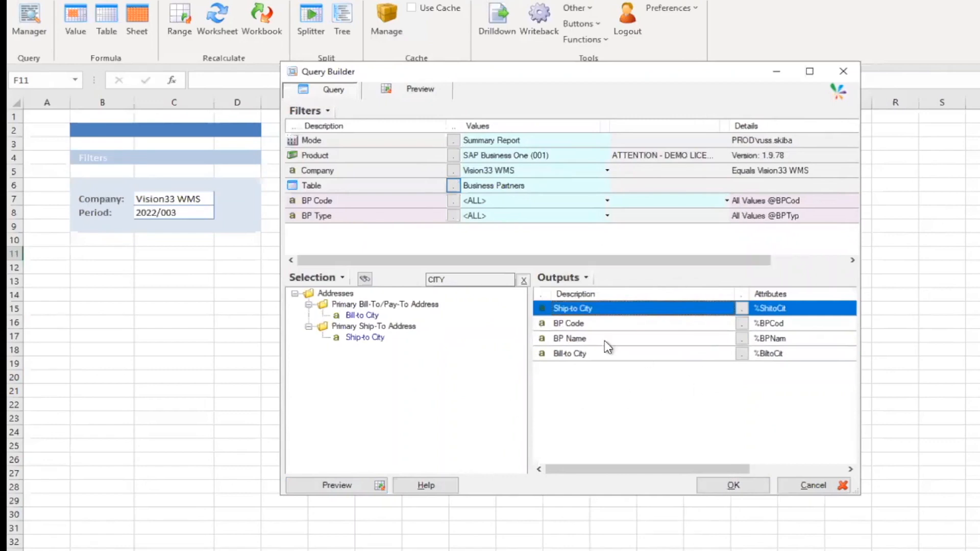
pyautogui.moveTo(627, 324)
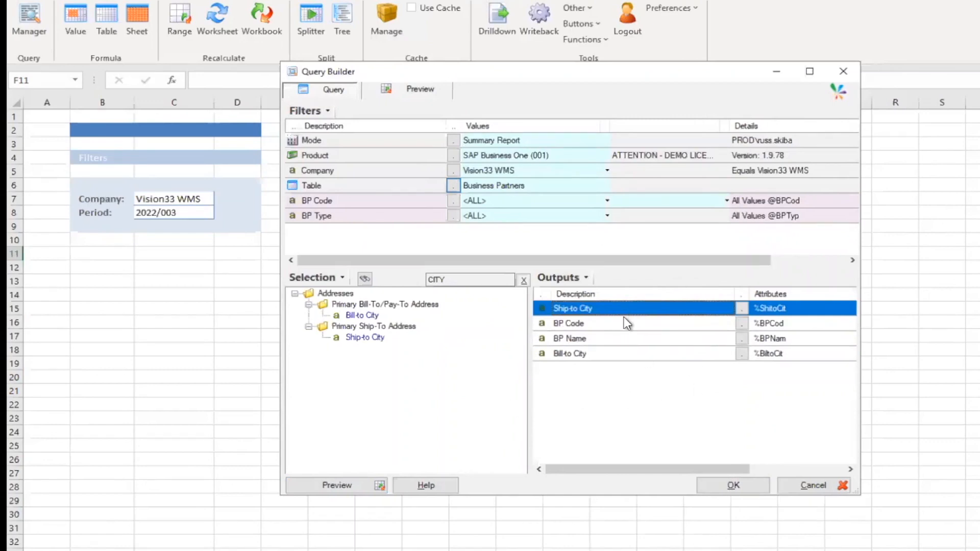
pyautogui.moveTo(612, 344)
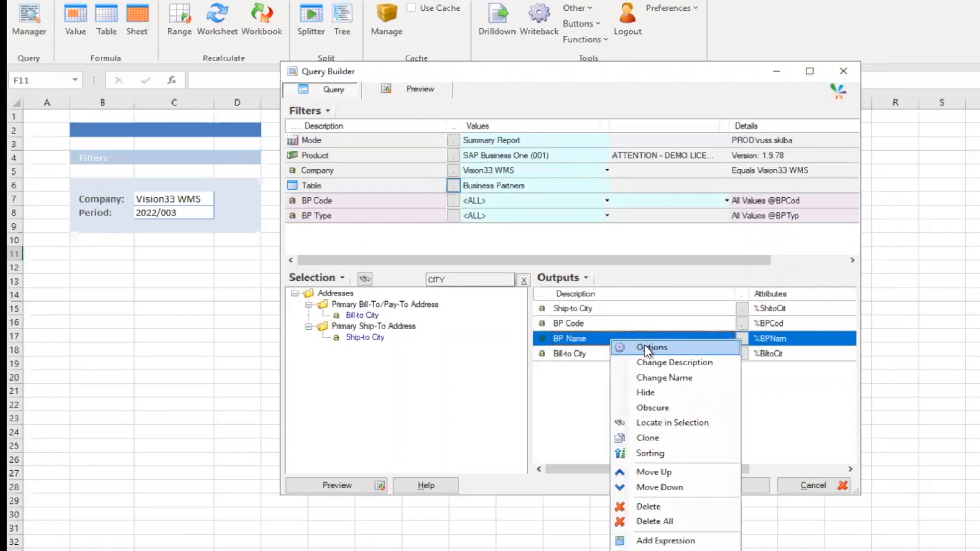
# In BP Name's Sorting & Grouping options, add BP Name then Bill-to City as sort keys.
pyautogui.click(651, 347)
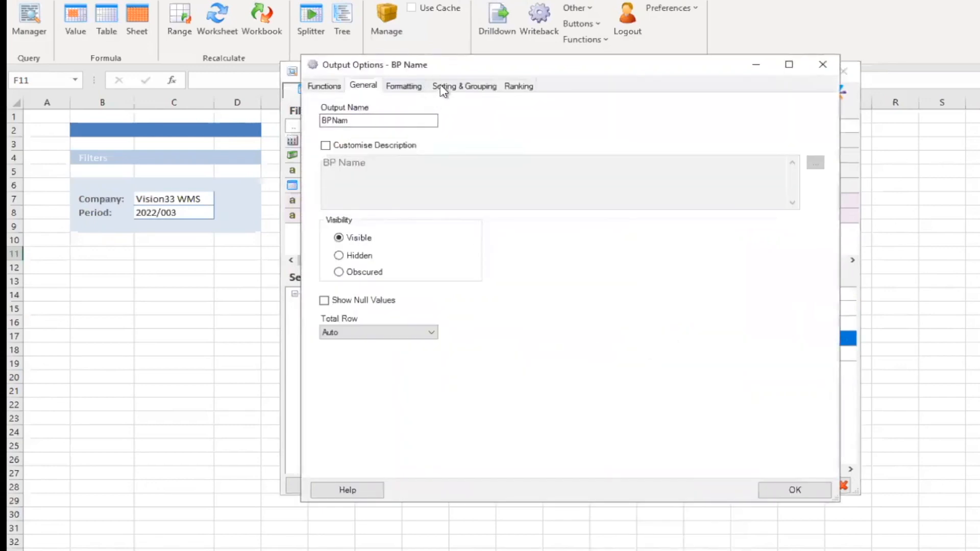
pyautogui.click(464, 86)
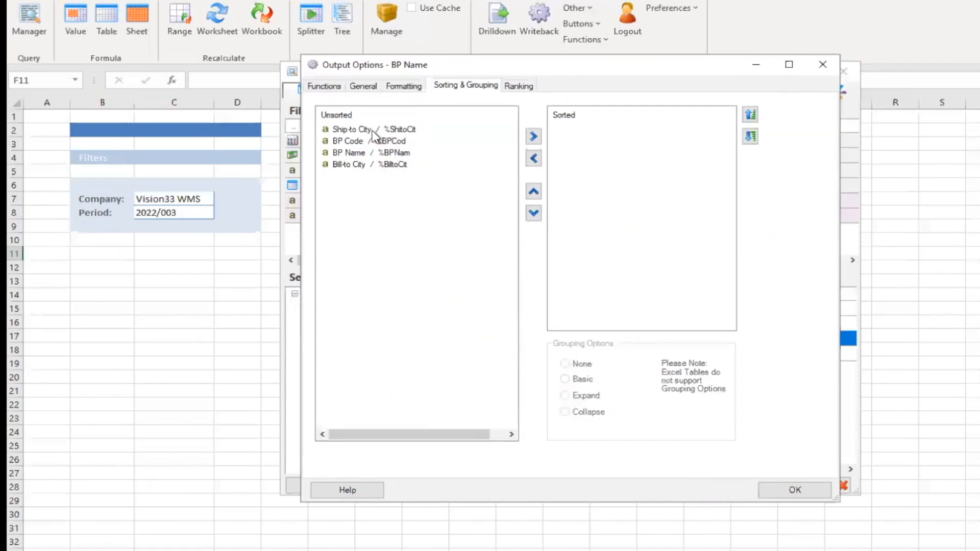
pyautogui.moveTo(397, 169)
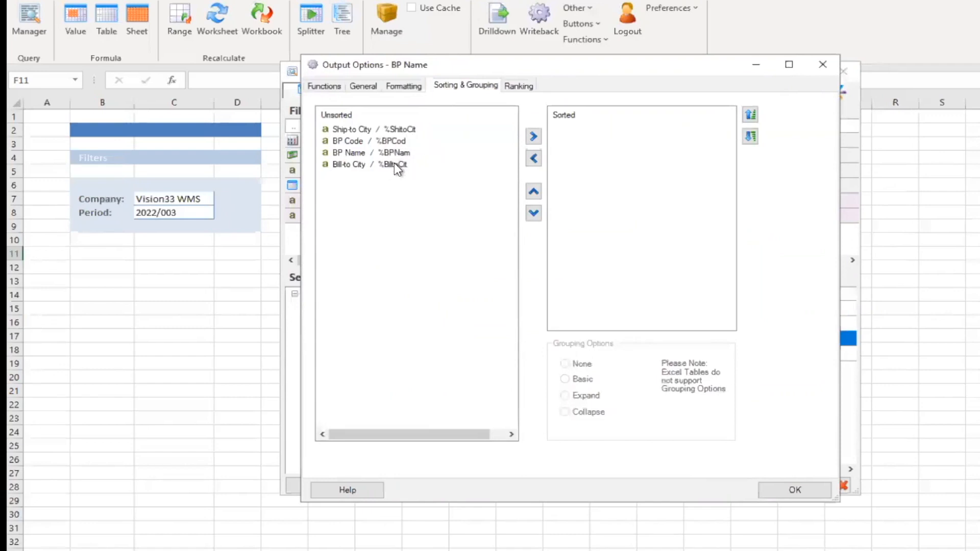
pyautogui.click(534, 135)
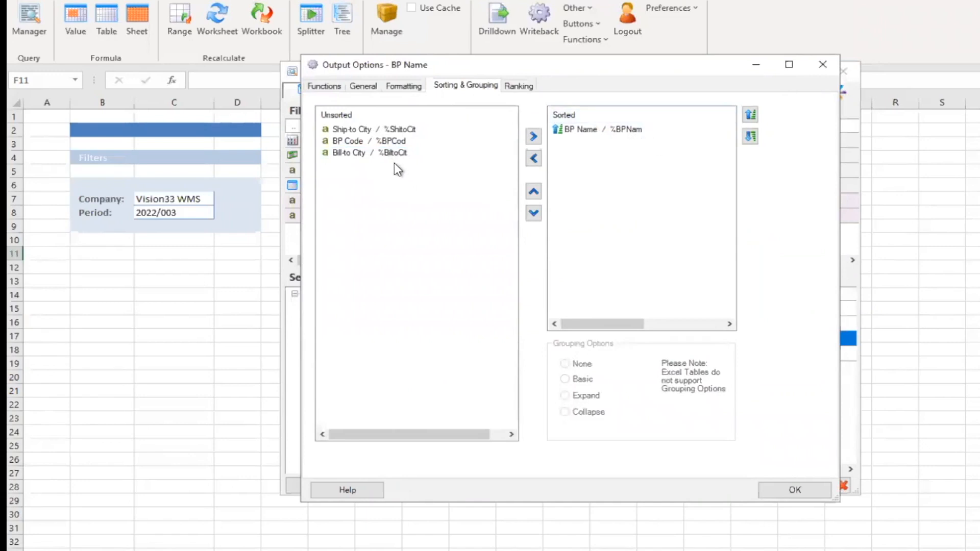
pyautogui.click(368, 152)
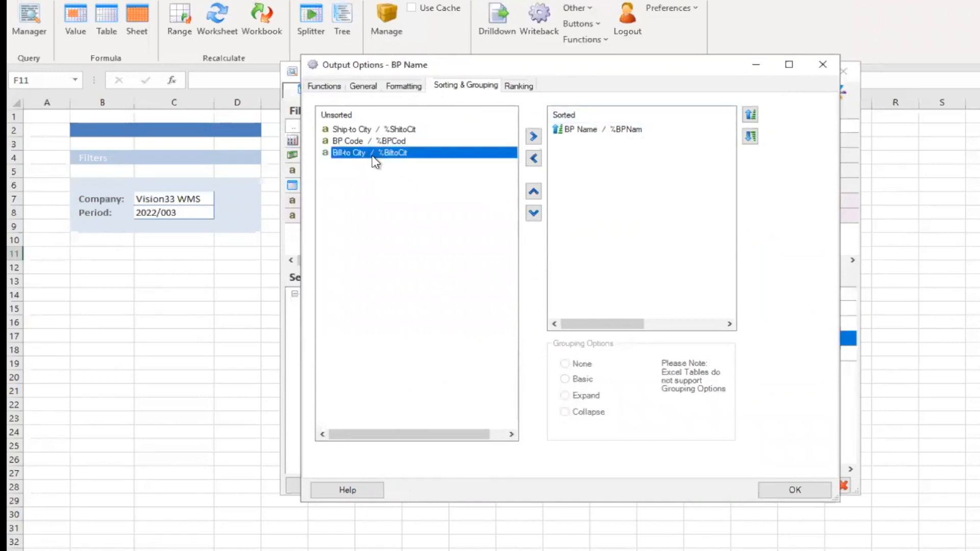
pyautogui.click(533, 135)
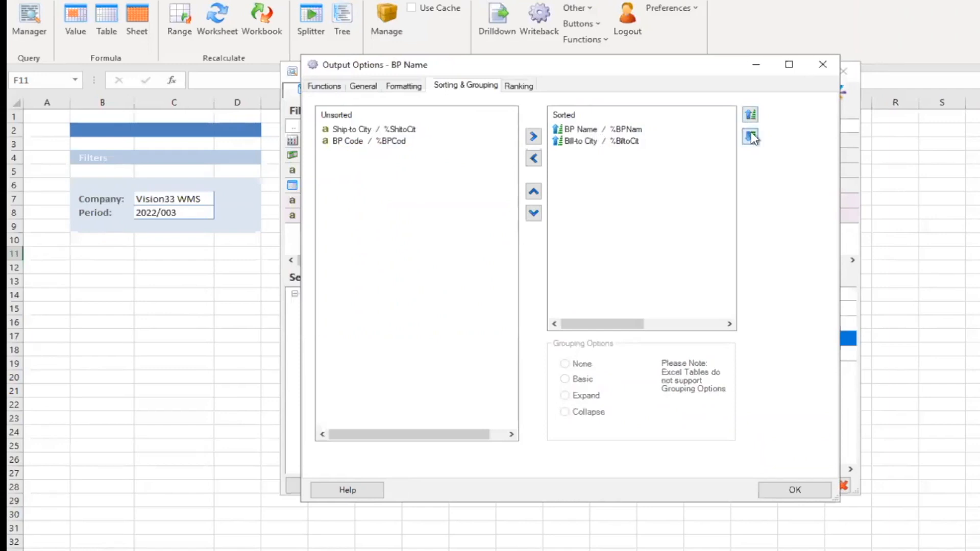
pyautogui.moveTo(749, 140)
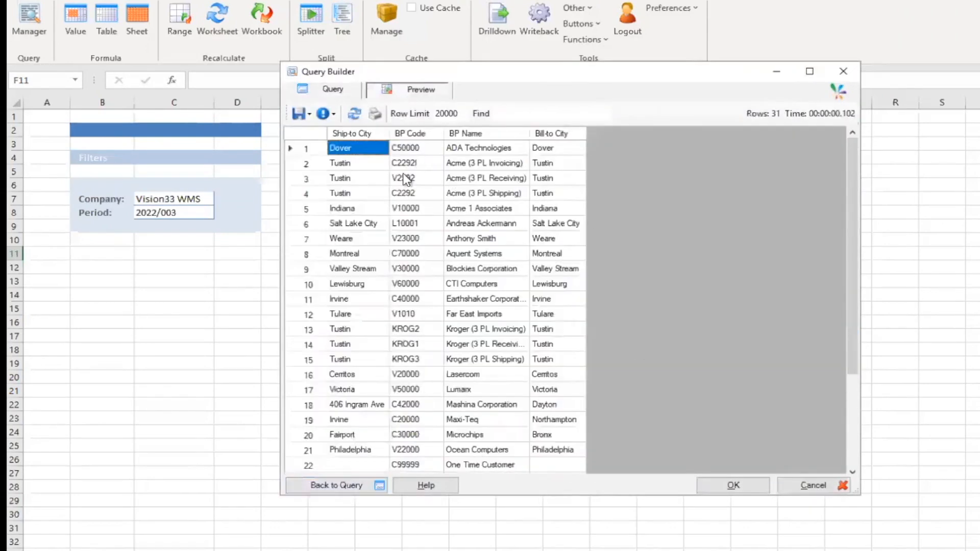
pyautogui.moveTo(478, 158)
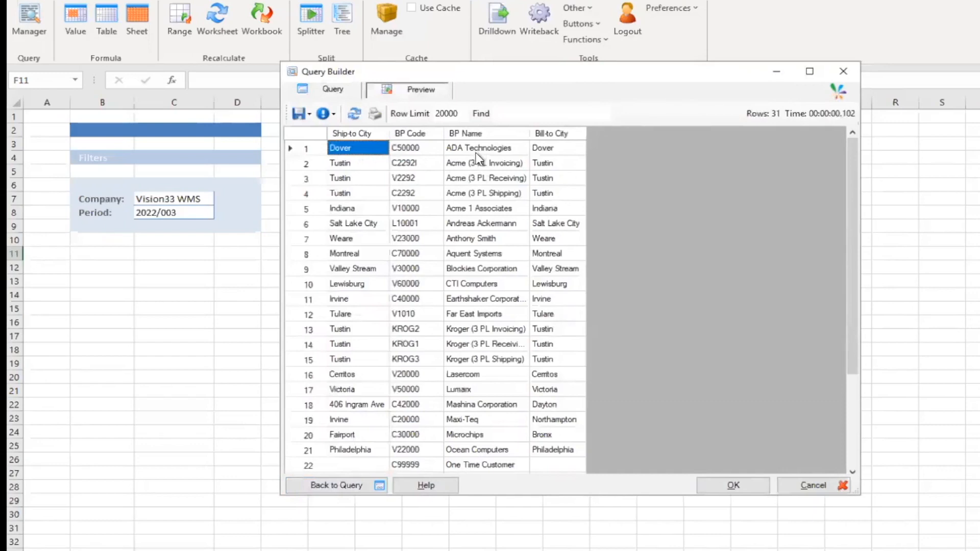
# Scroll through the preview of 31 business partner rows.
pyautogui.scroll(-3)
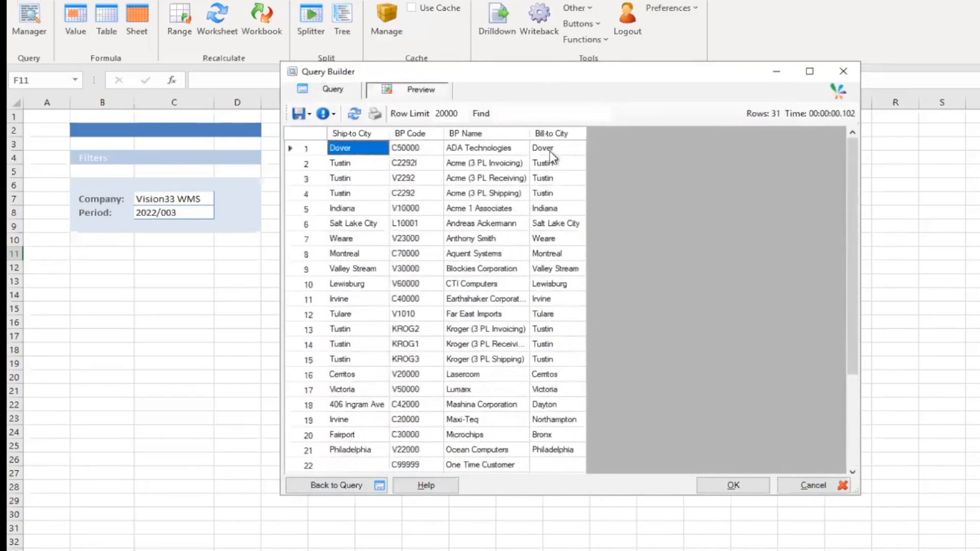
pyautogui.moveTo(484, 180)
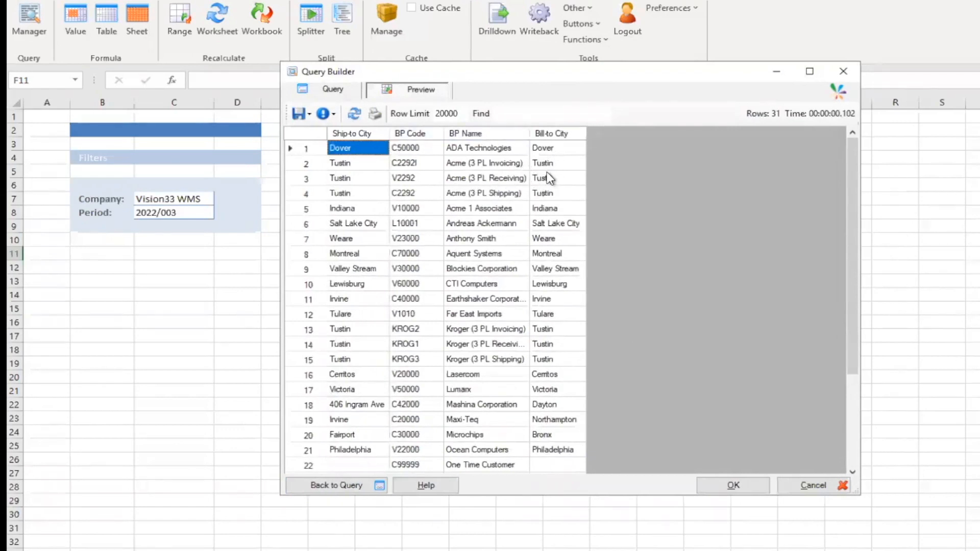
pyautogui.moveTo(500, 352)
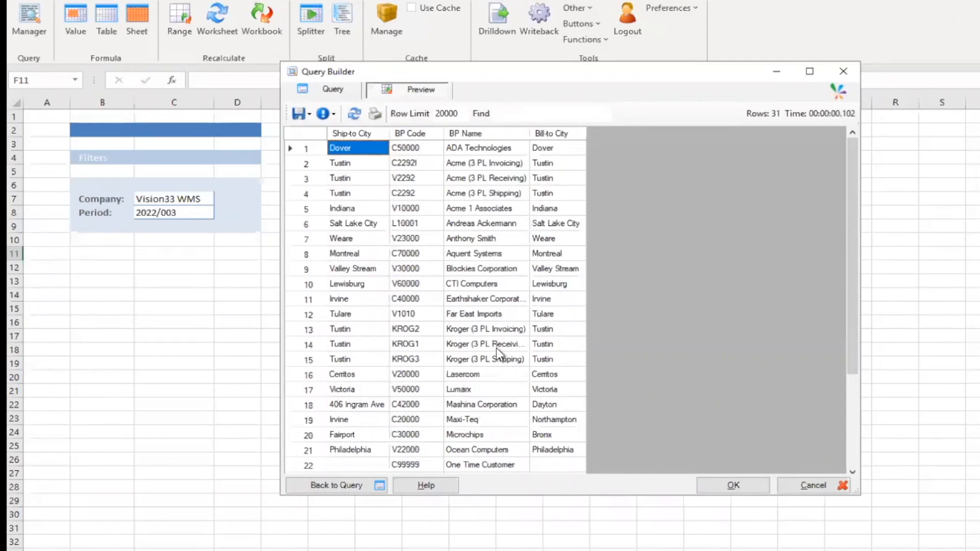
pyautogui.moveTo(367, 489)
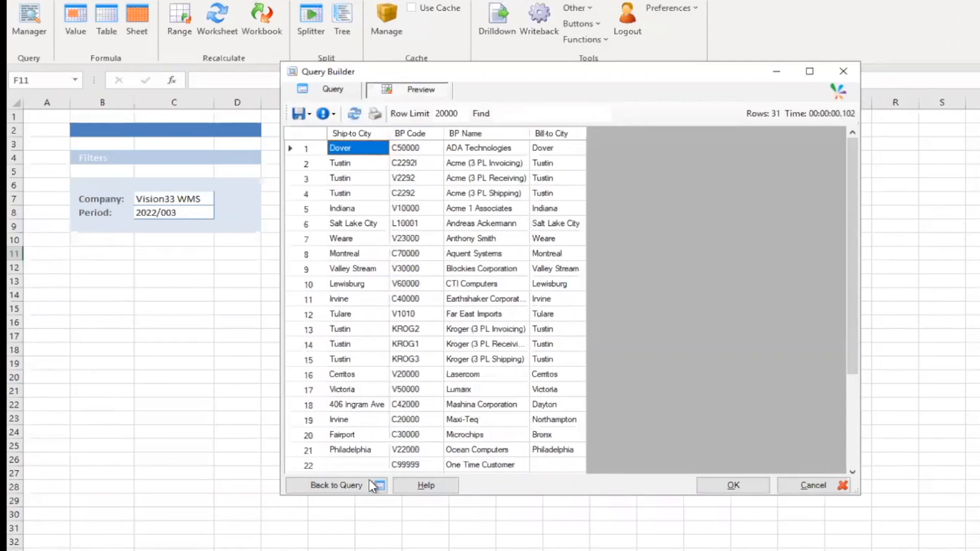
# Return from the preview to the query definition and accept the query with OK.
pyautogui.click(336, 486)
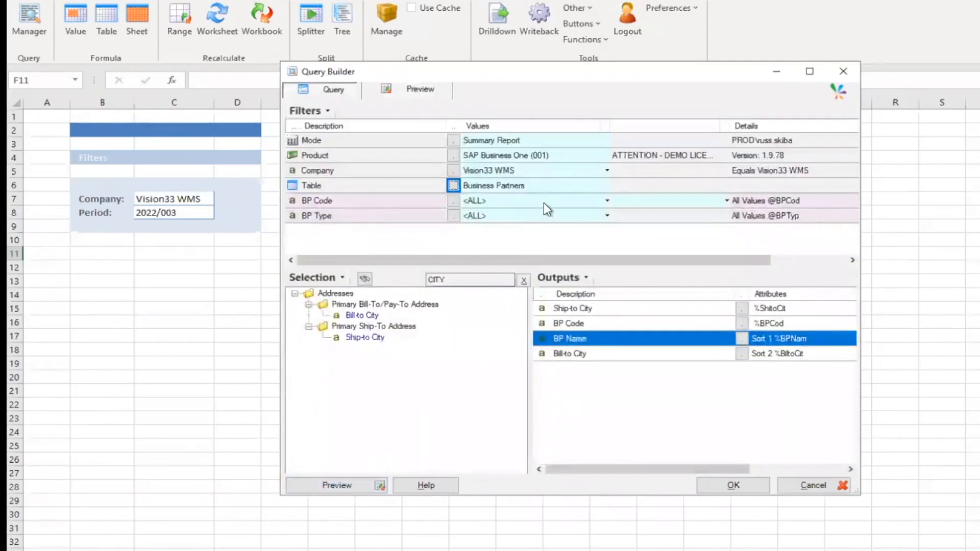
pyautogui.moveTo(390, 105)
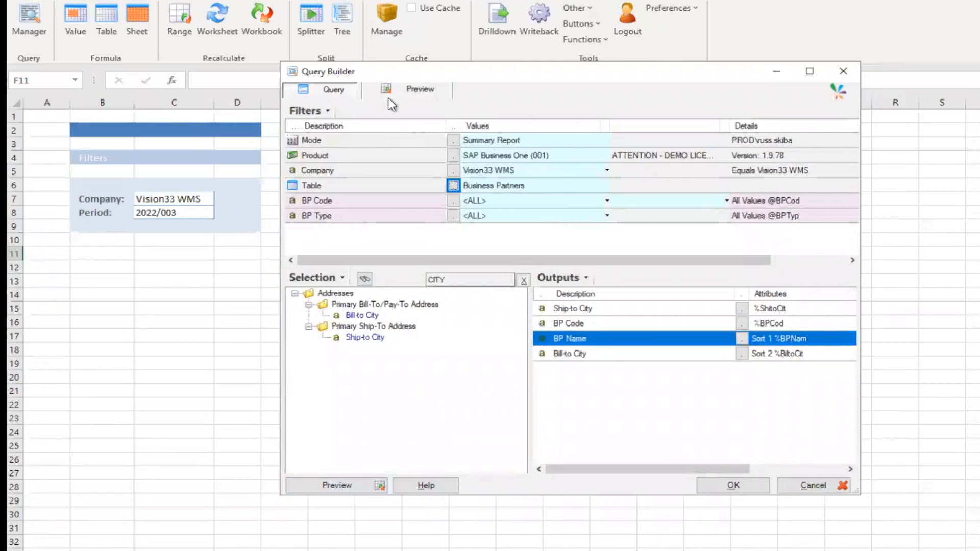
pyautogui.moveTo(792, 530)
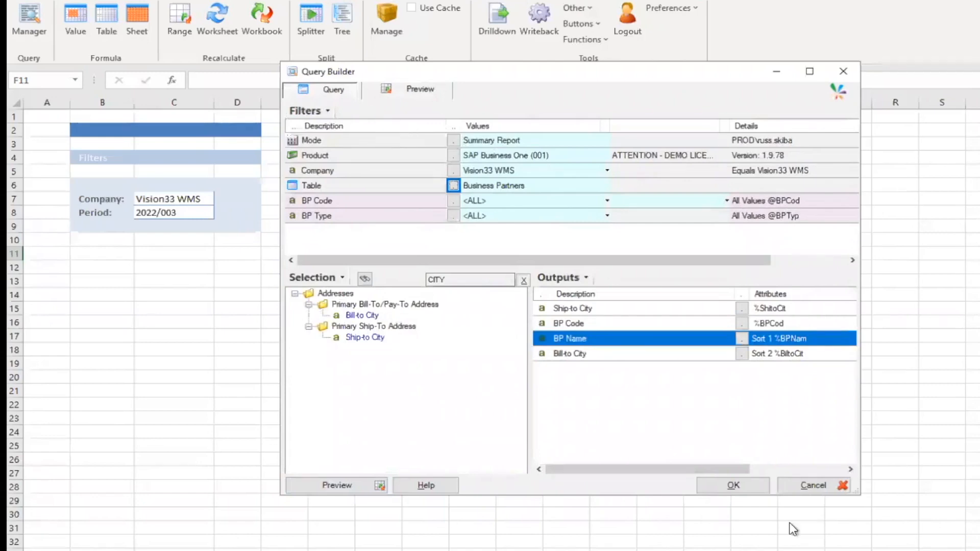
pyautogui.click(733, 485)
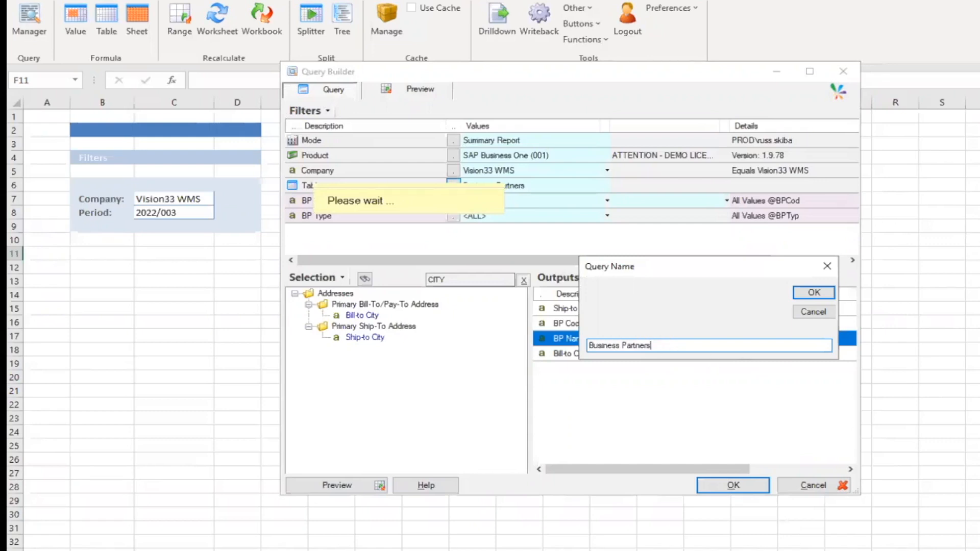
pyautogui.write('-cA')
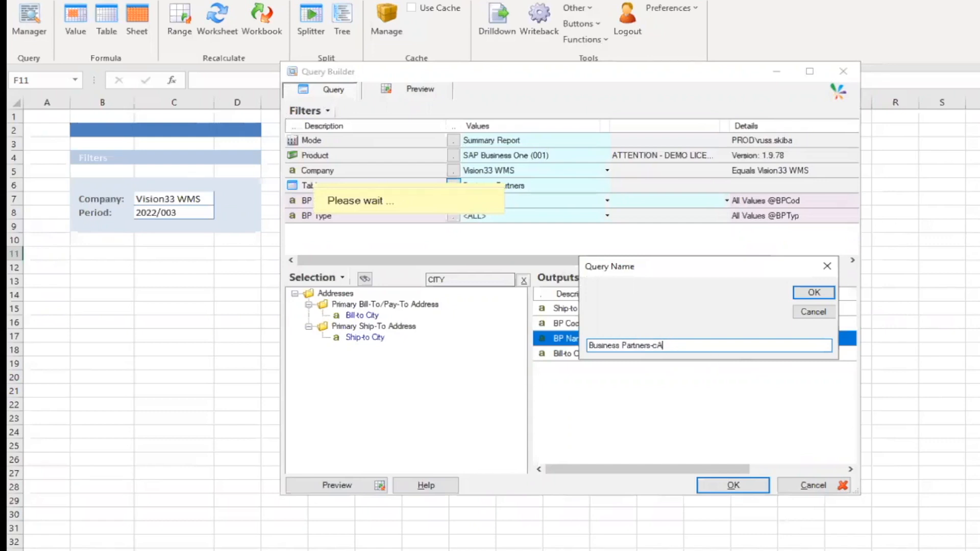
pyautogui.press('Backspace')
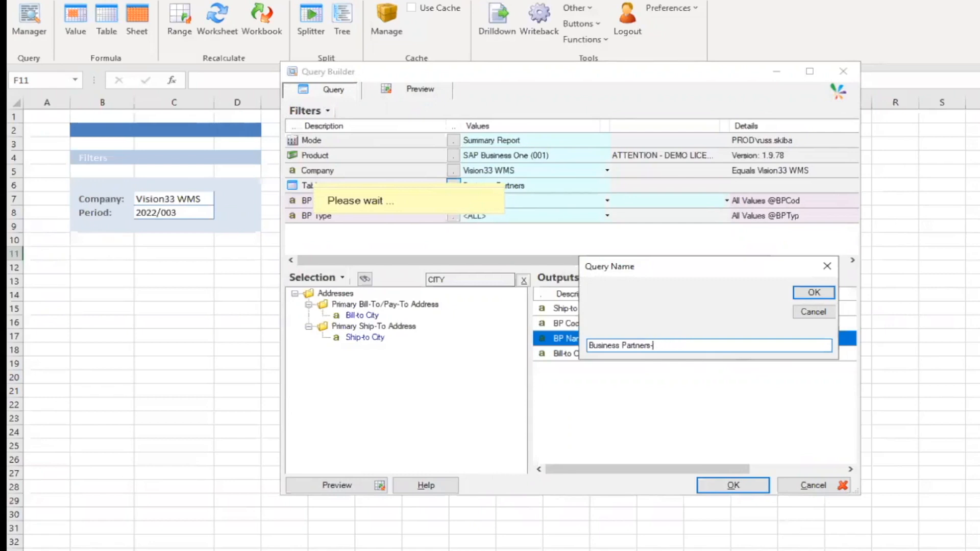
pyautogui.write('cZR')
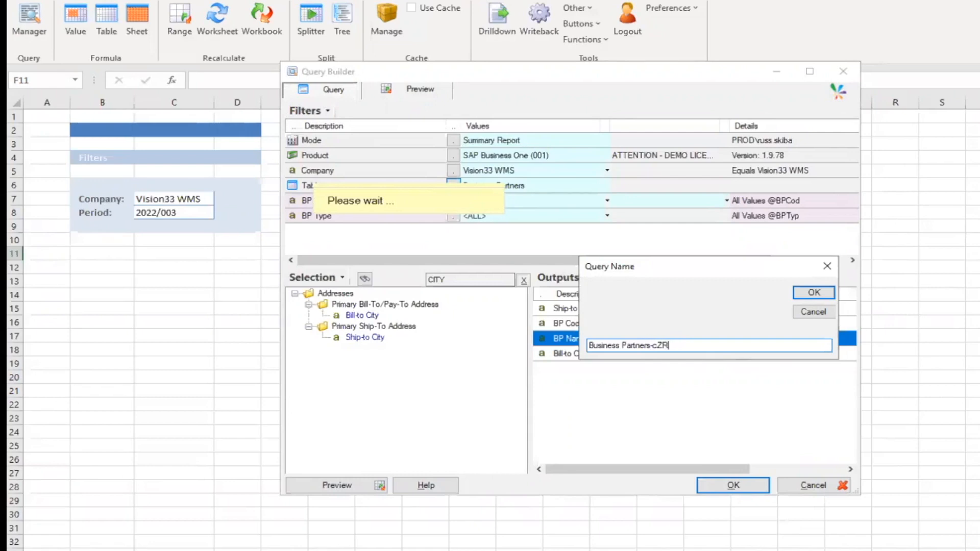
pyautogui.press('Backspace')
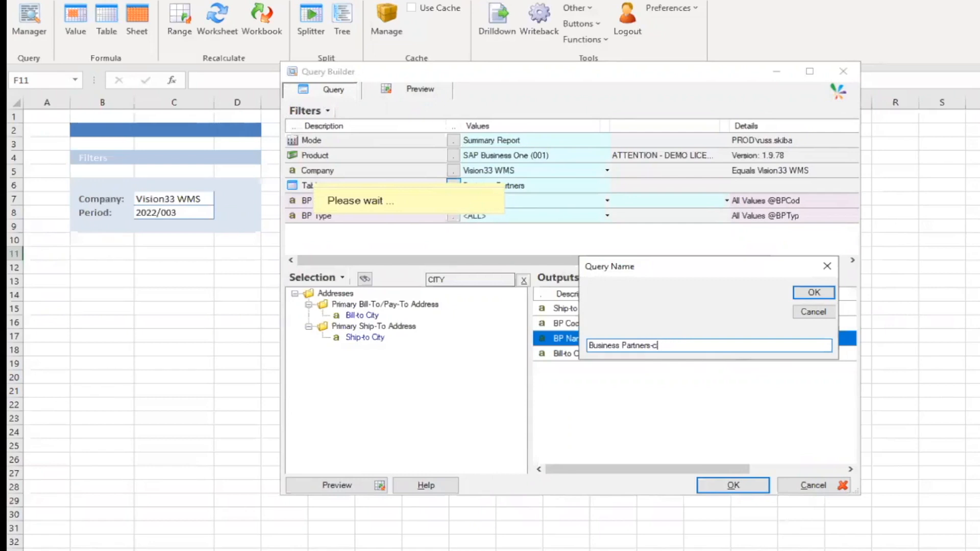
pyautogui.press('Backspace')
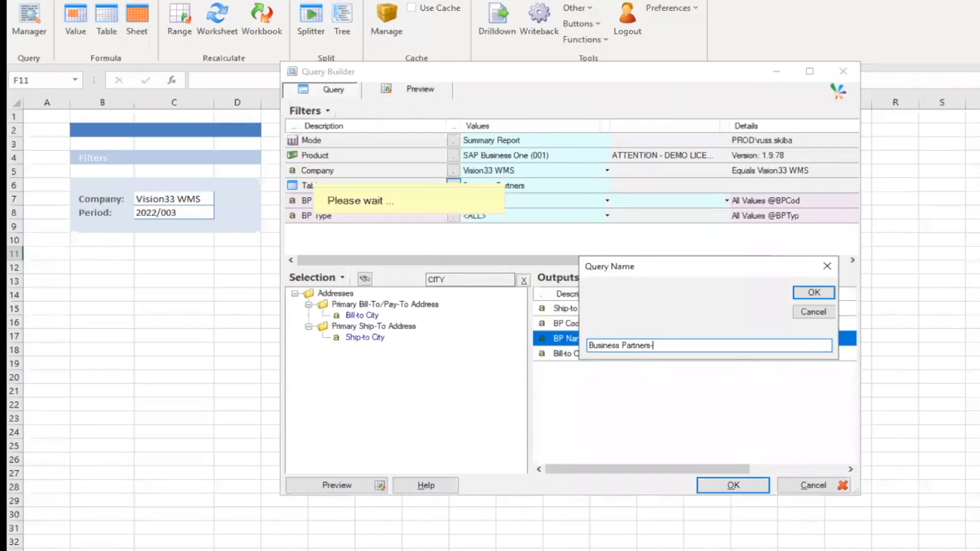
pyautogui.write('Carl Lewis')
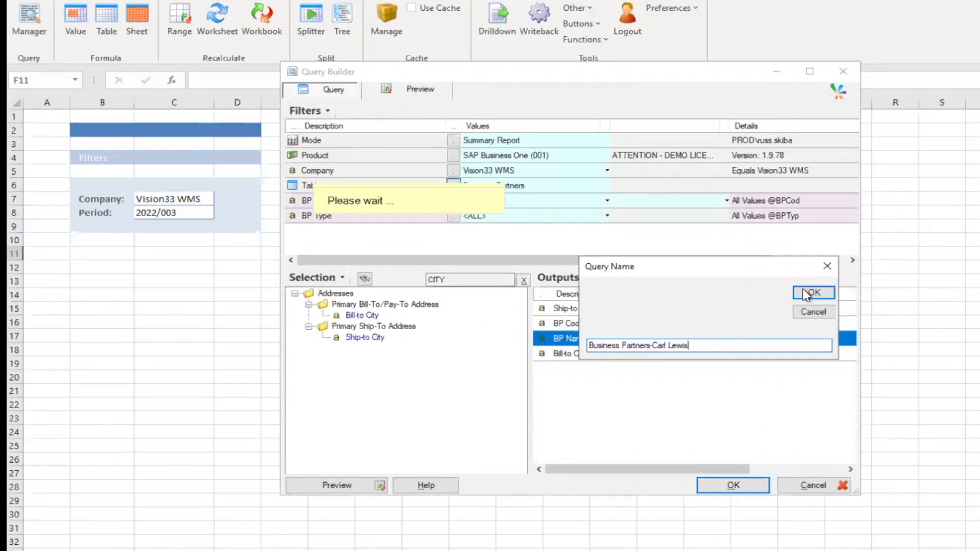
pyautogui.click(813, 293)
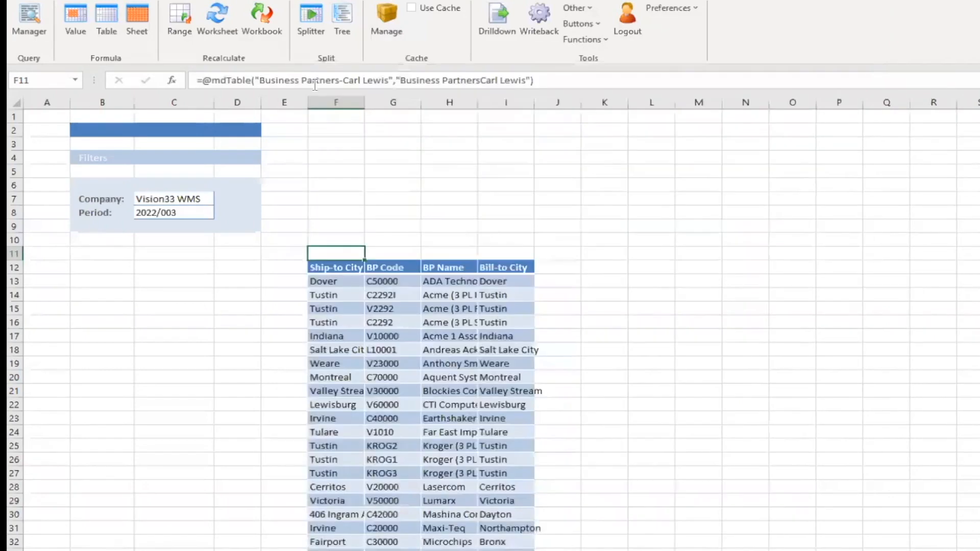
pyautogui.moveTo(367, 102)
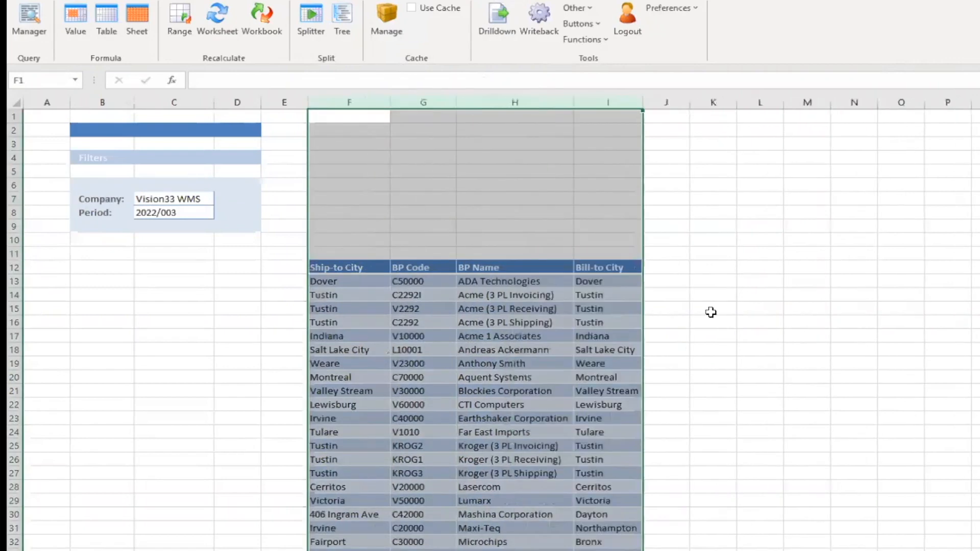
# Check the widened Ship-to City heading, then return to mdTable formula cell F11.
pyautogui.click(349, 295)
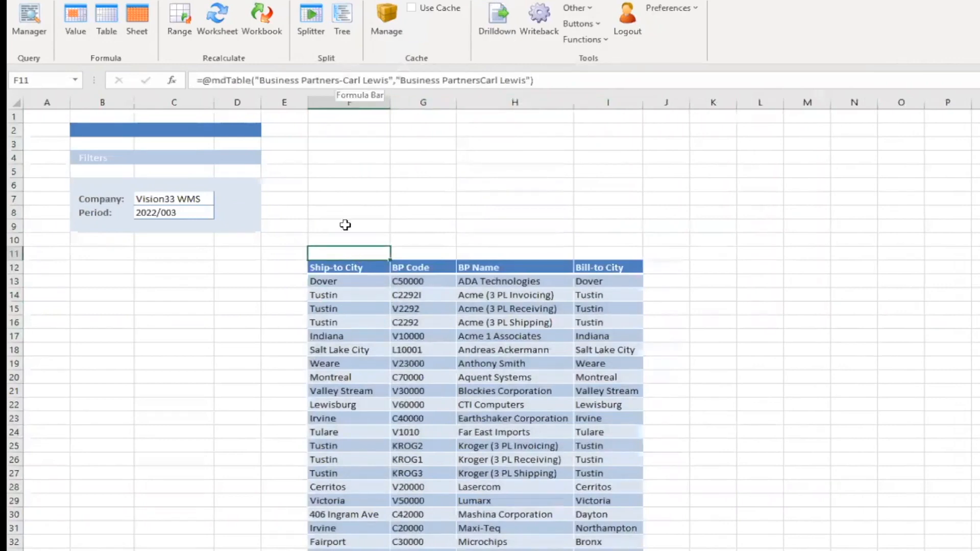
pyautogui.click(349, 267)
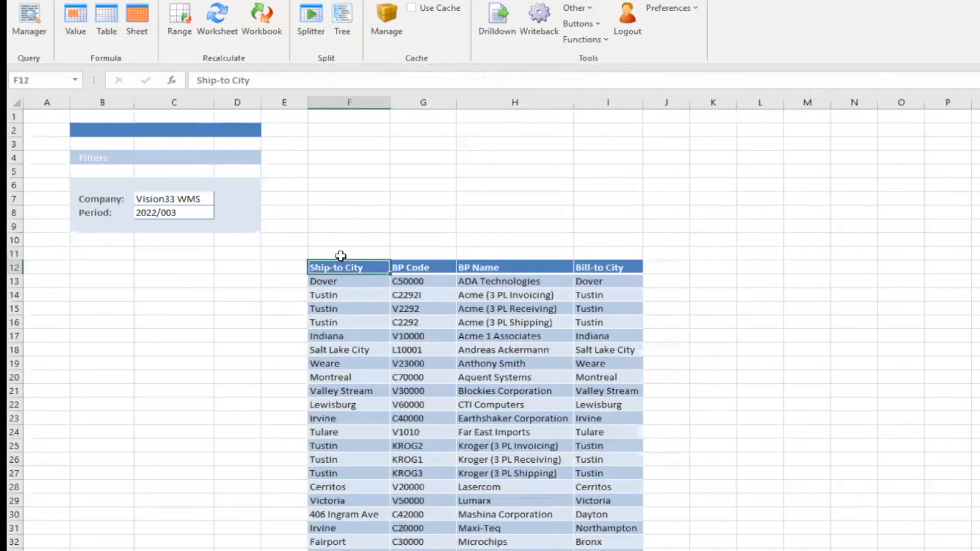
pyautogui.click(348, 252)
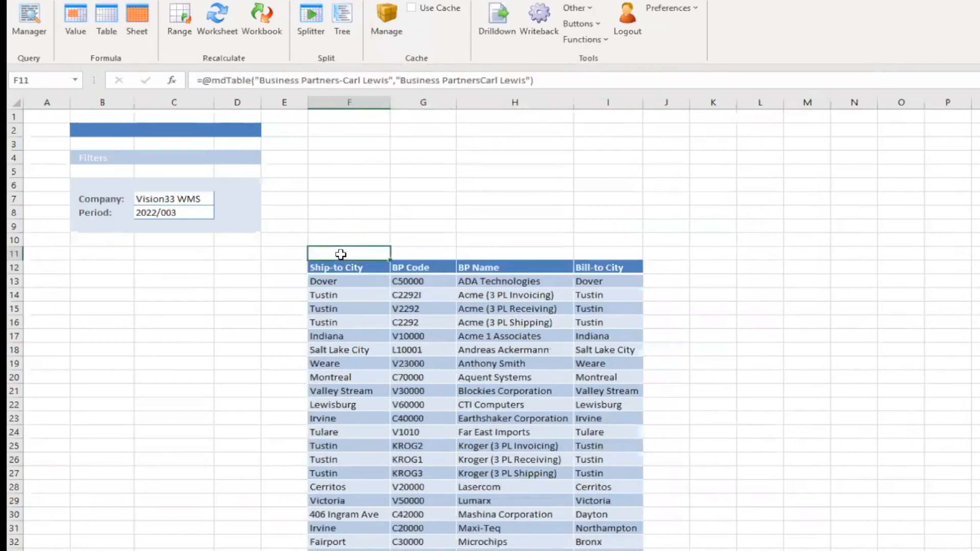
pyautogui.moveTo(340, 257)
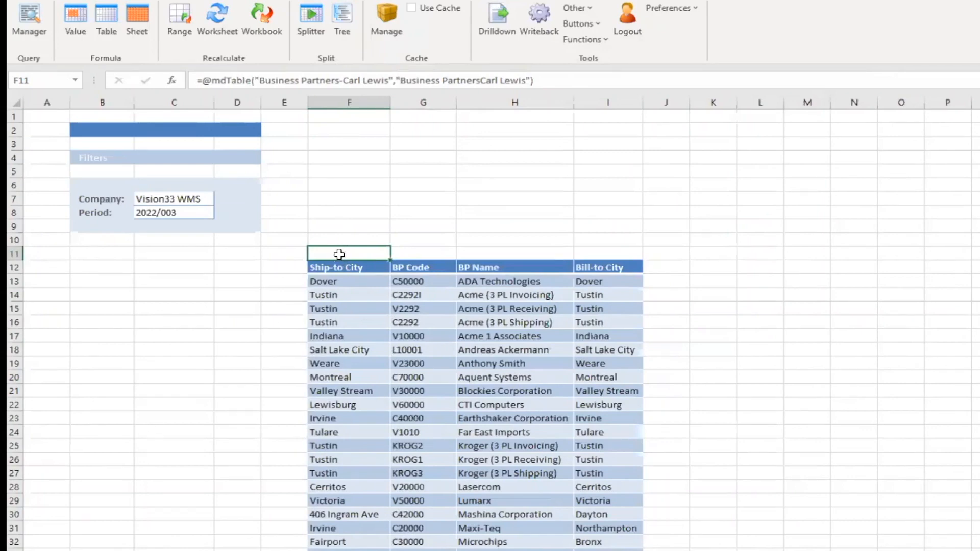
pyautogui.click(349, 239)
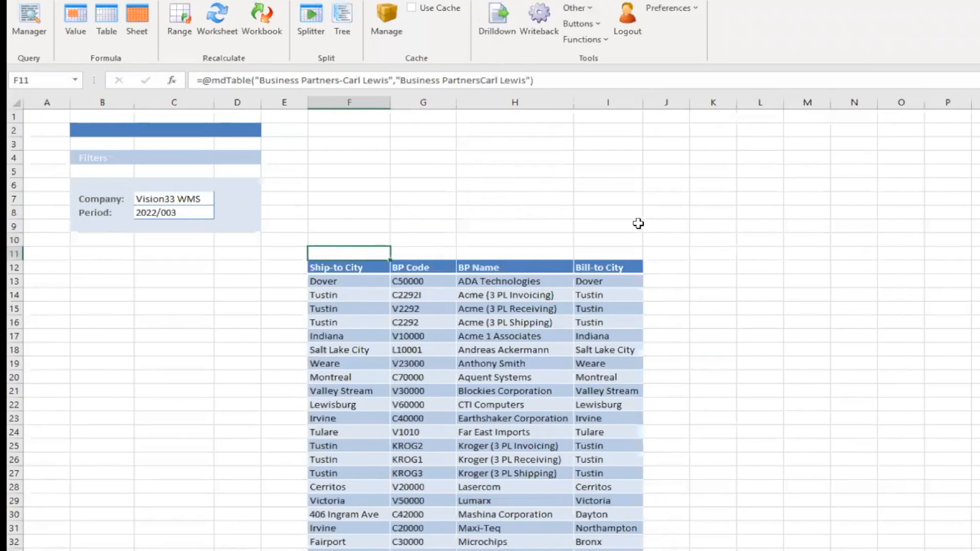
pyautogui.moveTo(390, 259)
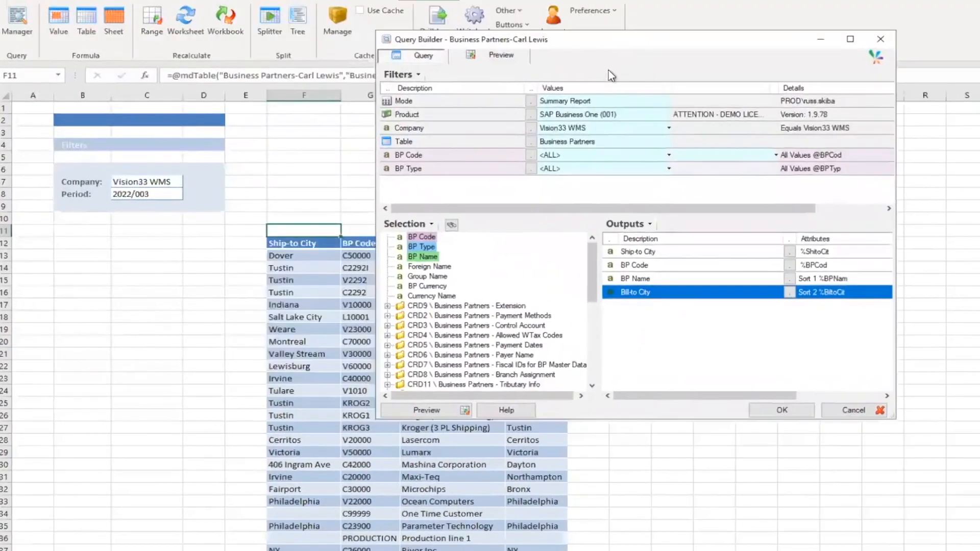
pyautogui.moveTo(543, 64)
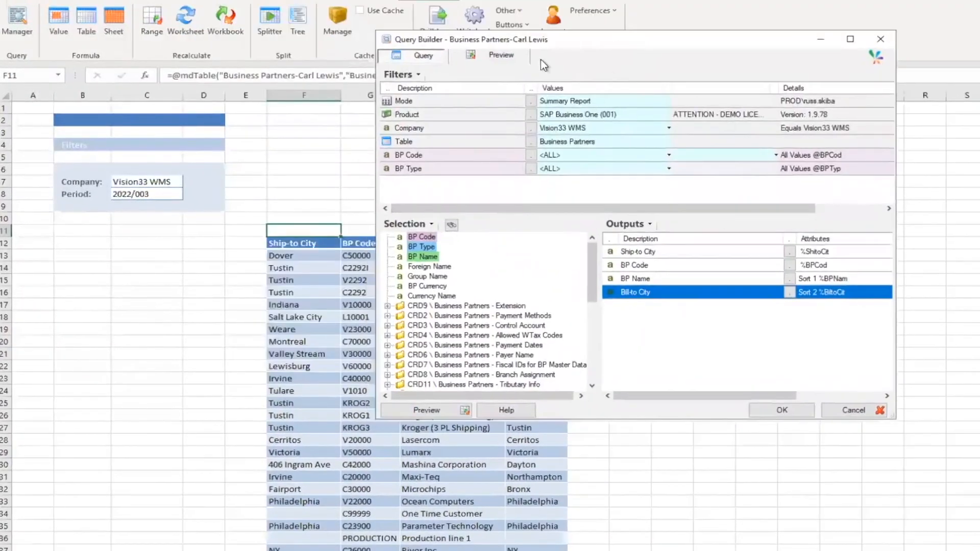
pyautogui.moveTo(562, 173)
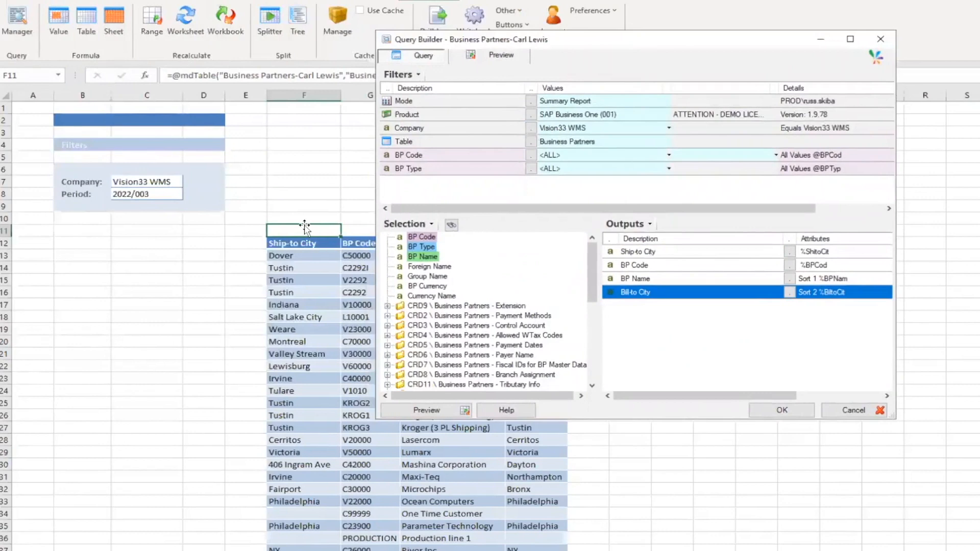
pyautogui.moveTo(308, 225)
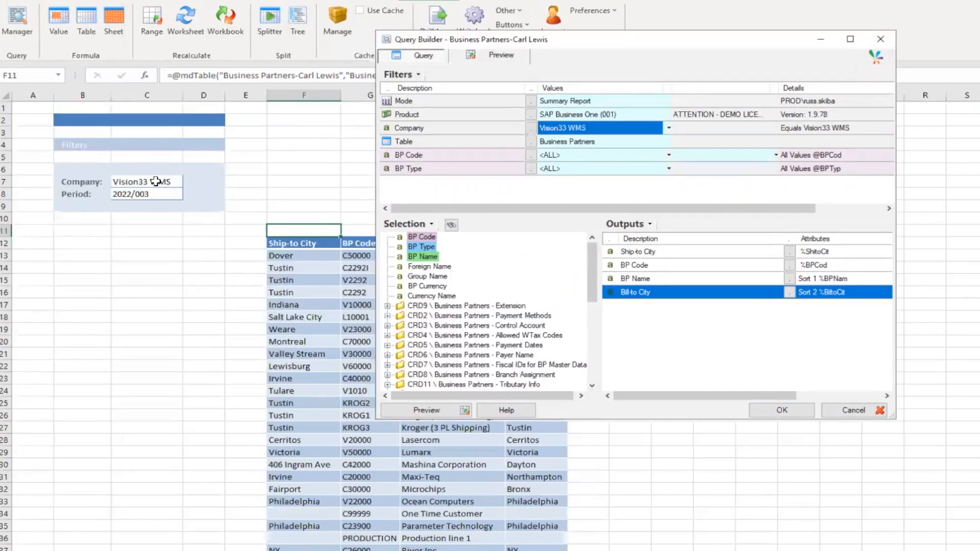
pyautogui.moveTo(594, 139)
pyautogui.write('=')
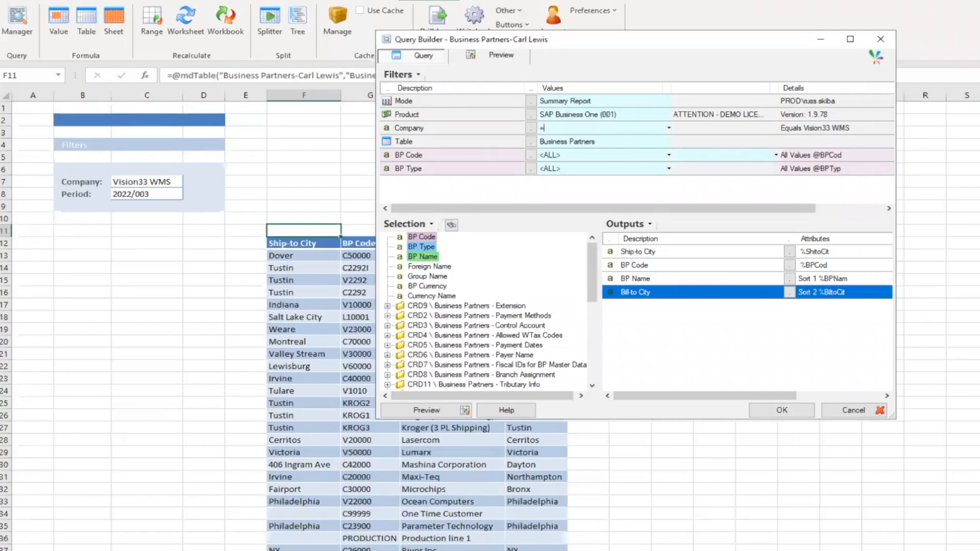
# Set the Company filter value to =$C$7 and apply it.
pyautogui.write('$c')
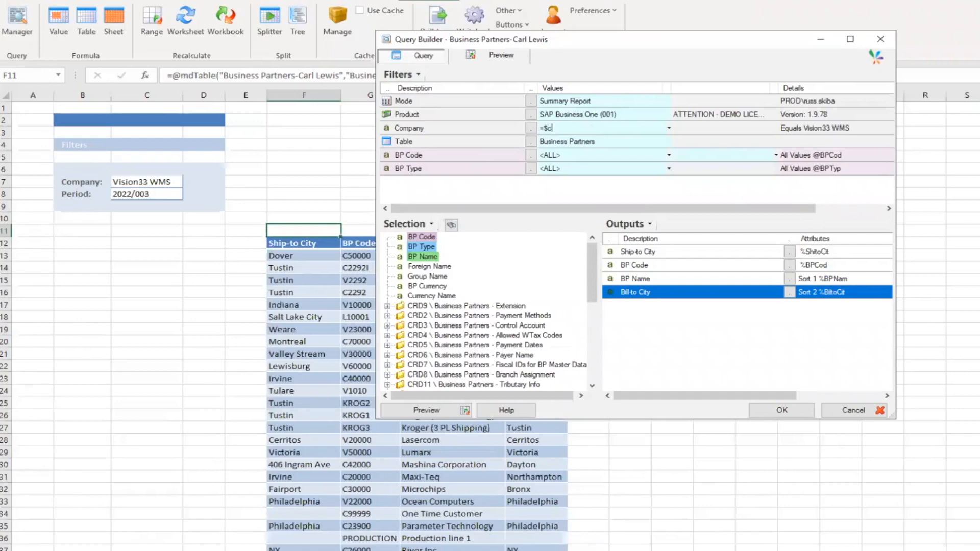
pyautogui.write('$')
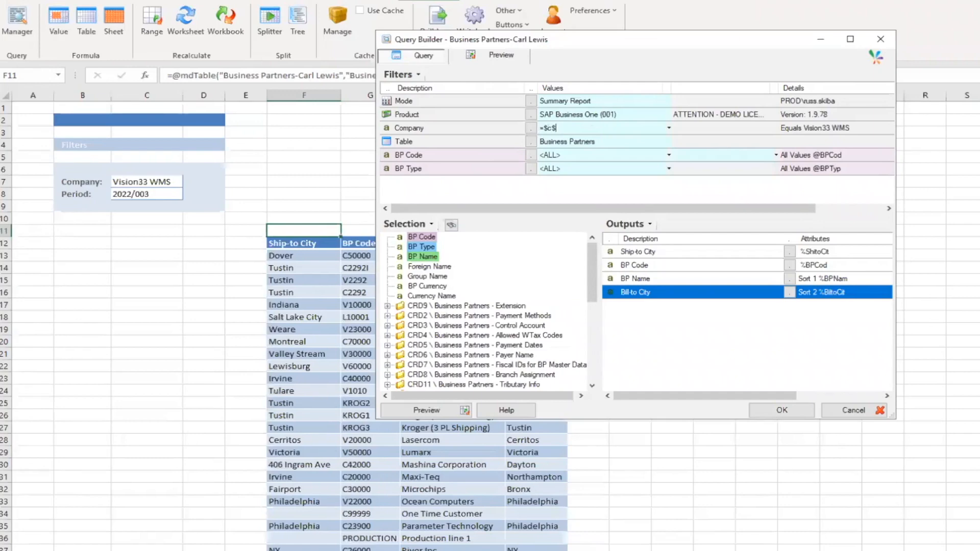
pyautogui.write('7')
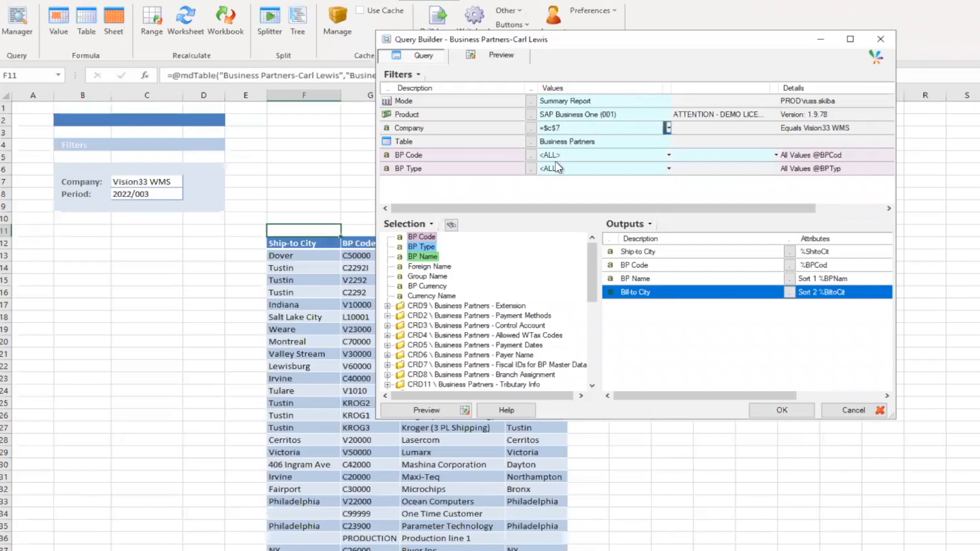
pyautogui.moveTo(814, 138)
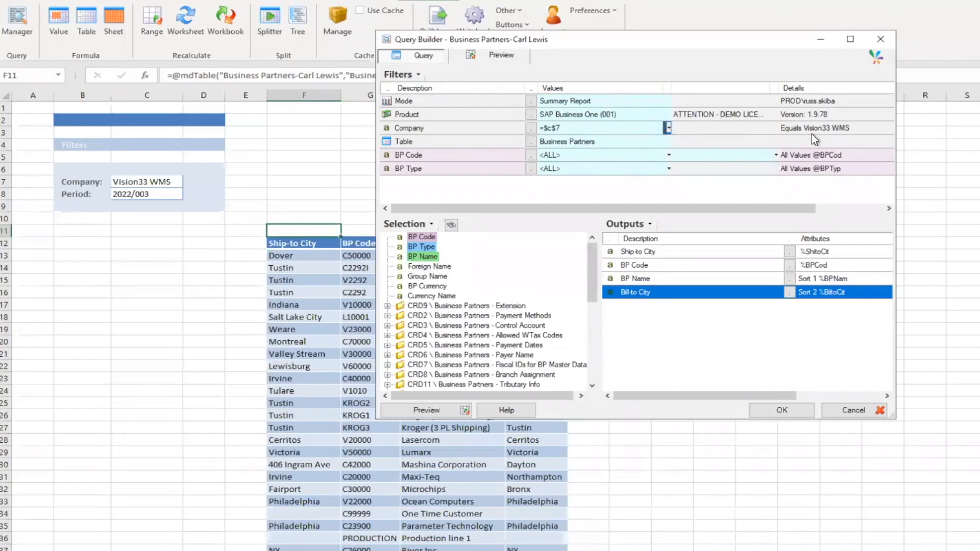
pyautogui.moveTo(845, 142)
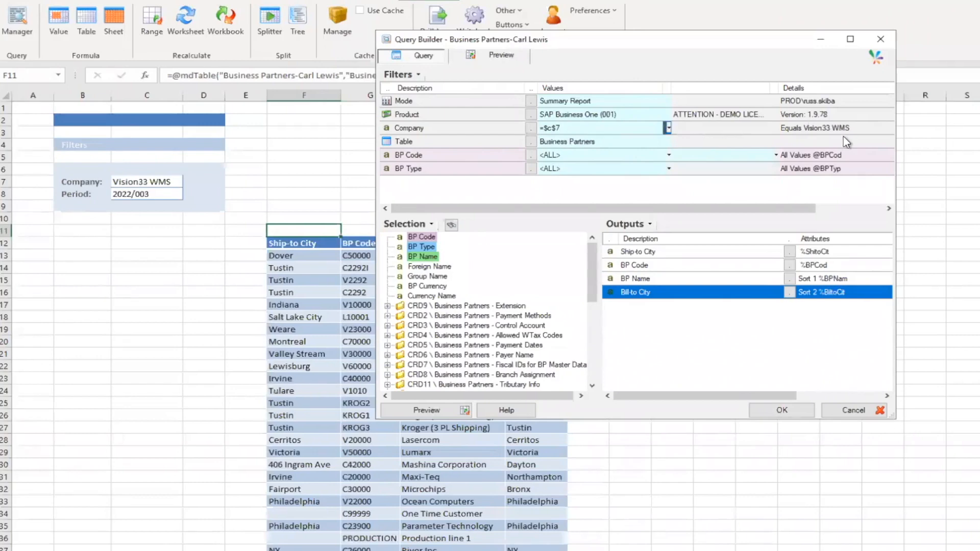
pyautogui.click(781, 410)
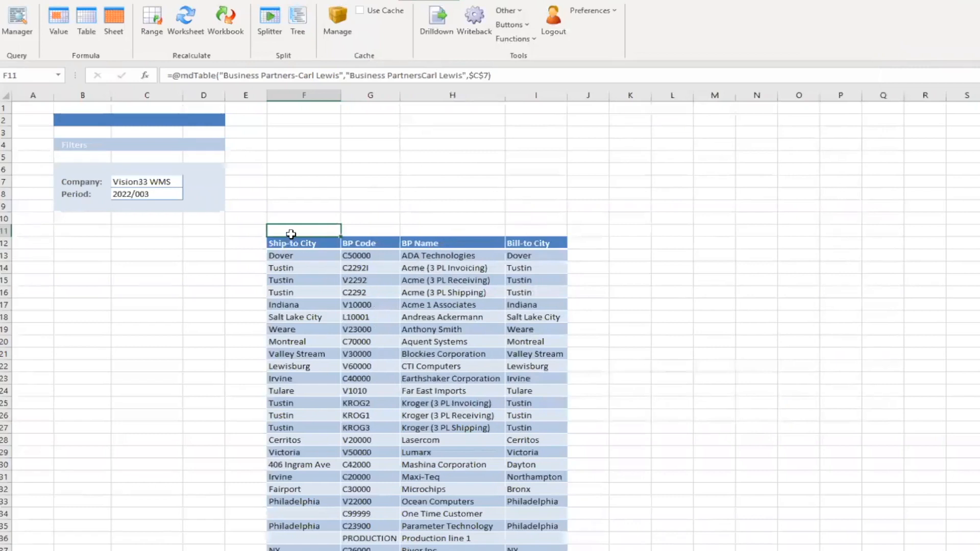
pyautogui.moveTo(252, 264)
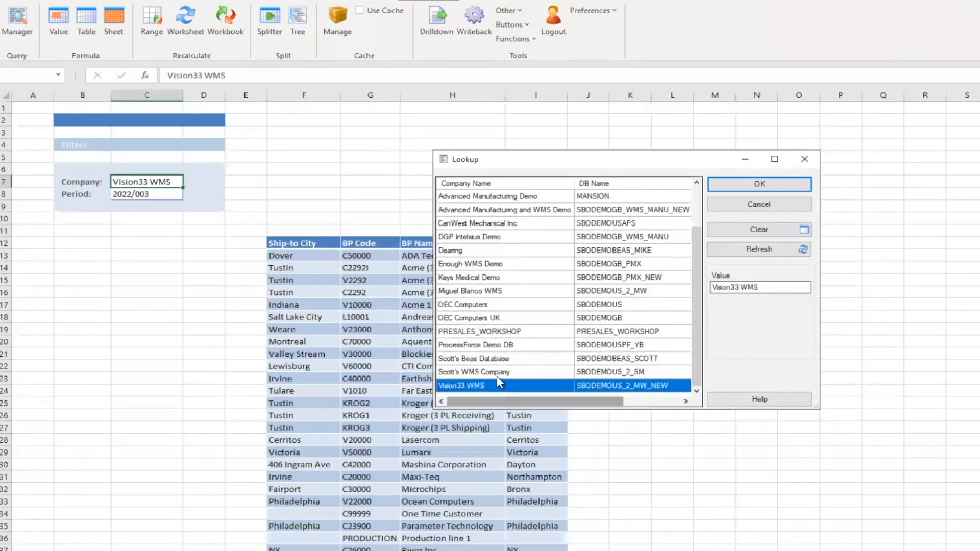
# Choose Scott's WMS Company from the Lookup list for cell C7.
pyautogui.click(760, 184)
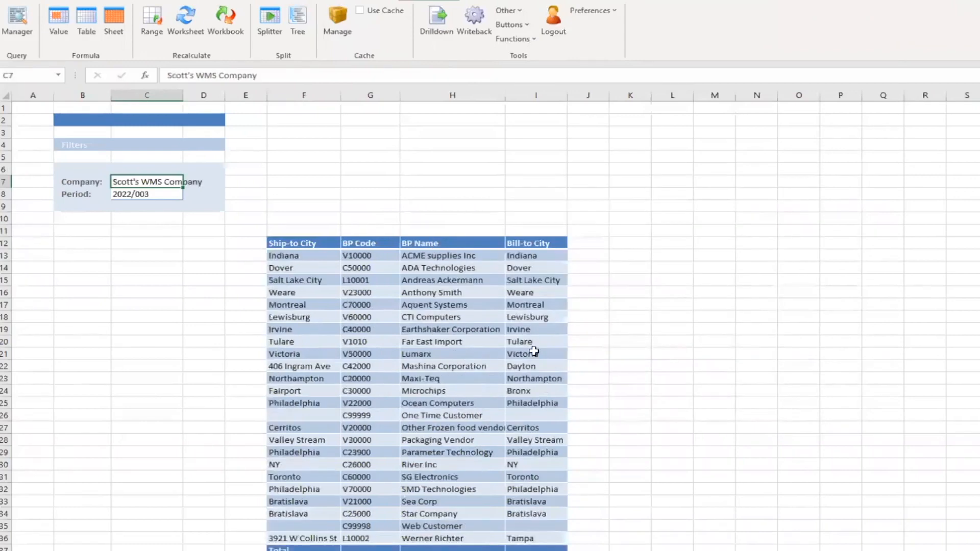
pyautogui.moveTo(416, 222)
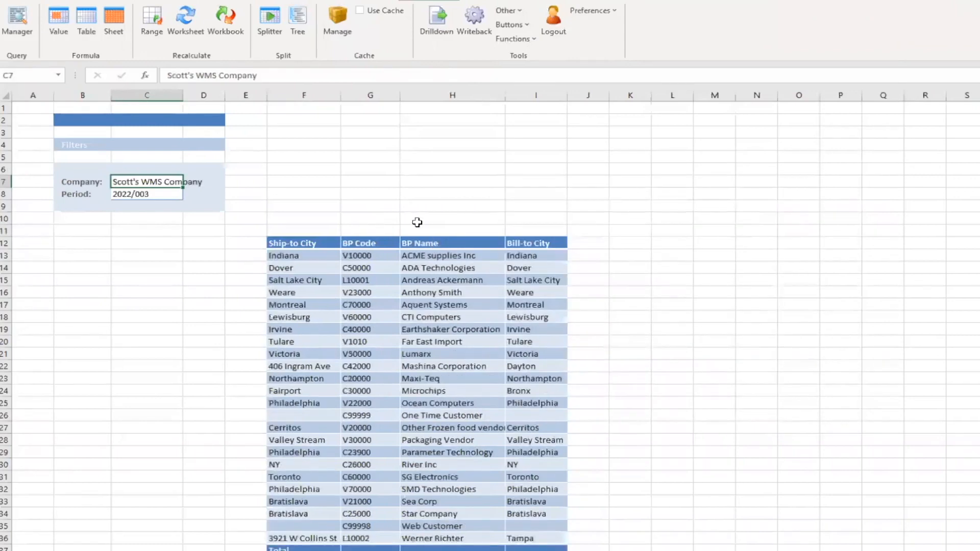